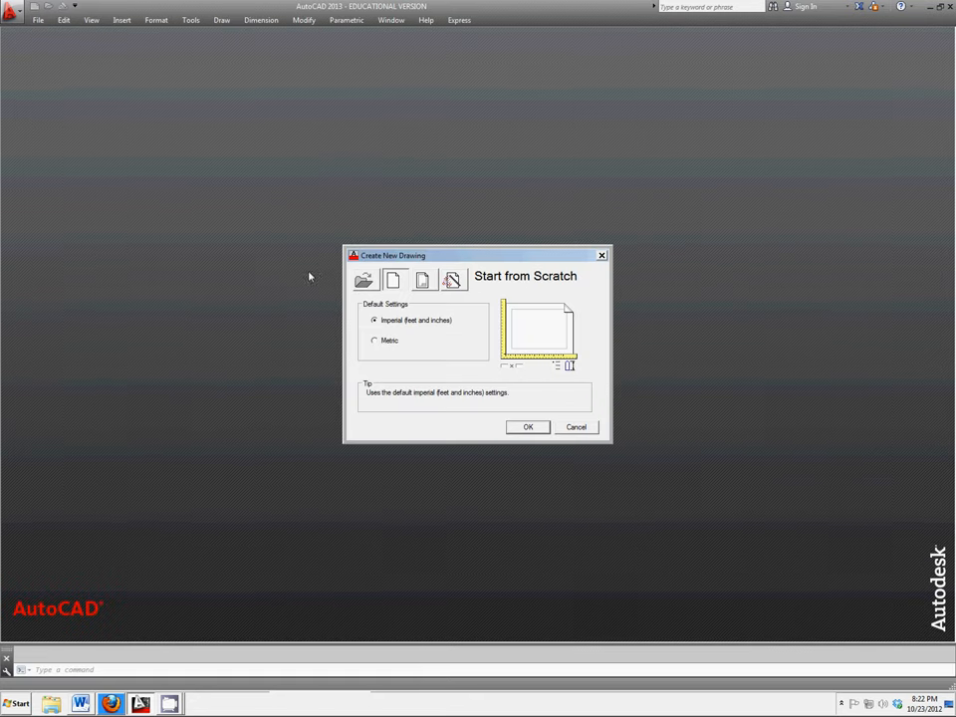
mouse_move(462, 359)
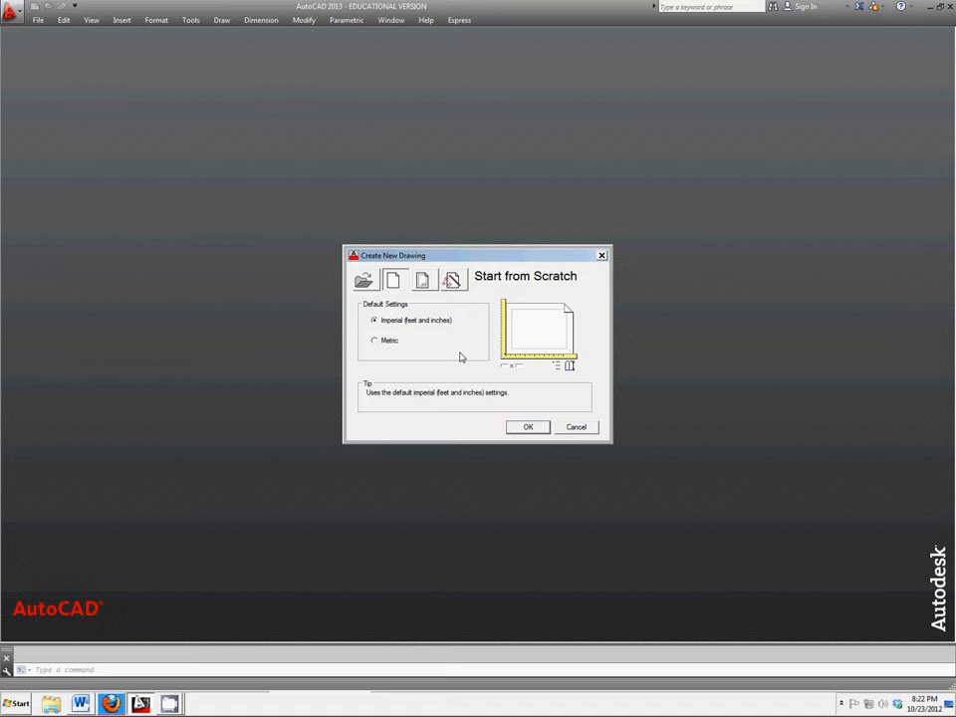
mouse_move(535, 430)
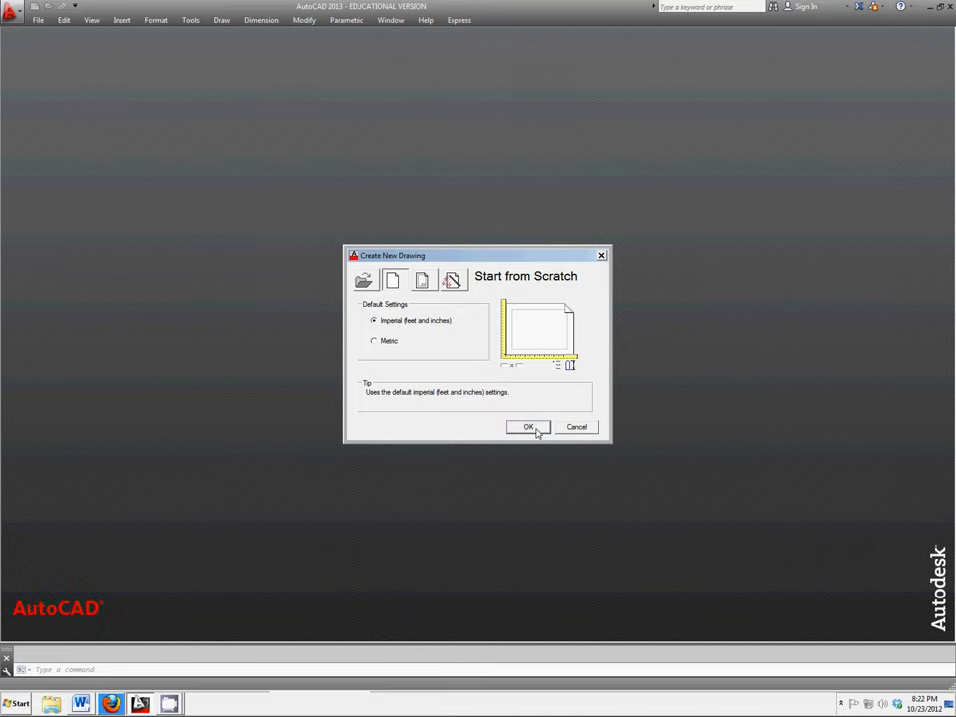
Start a new drawing from scratch with Imperial (feet and inches) defaults.
left_click(530, 426)
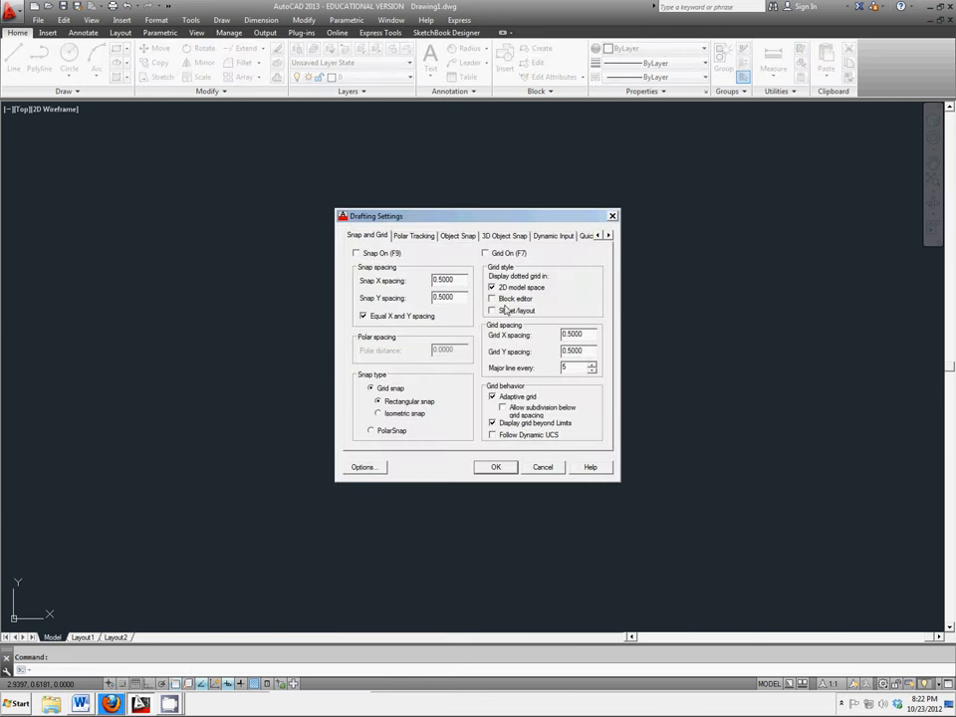
mouse_move(577, 335)
type("1.0000")
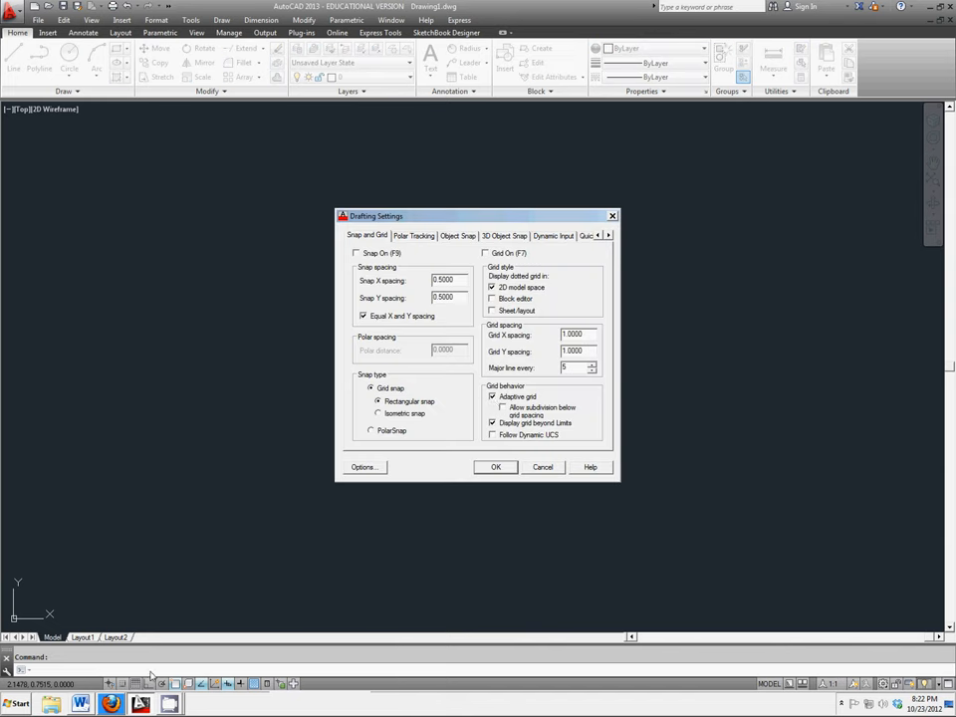
Accept the snap and grid drafting settings and bring up the Layer Properties Manager.
left_click(496, 465)
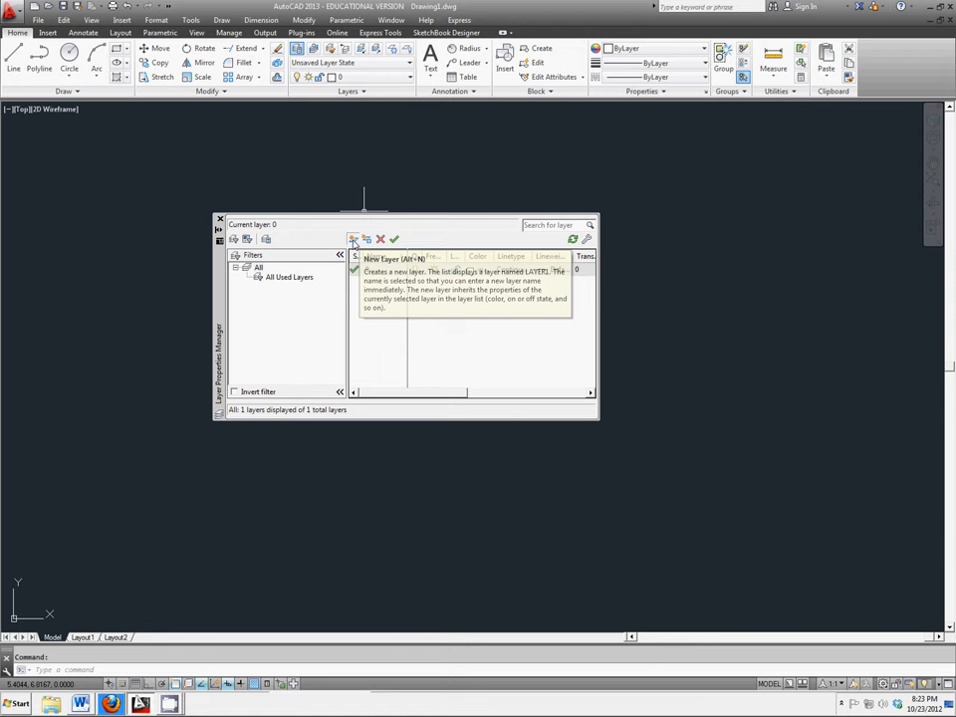
Create new layers named Construction, Object Lines and Hidden Lines, plus one more layer.
left_click(355, 239)
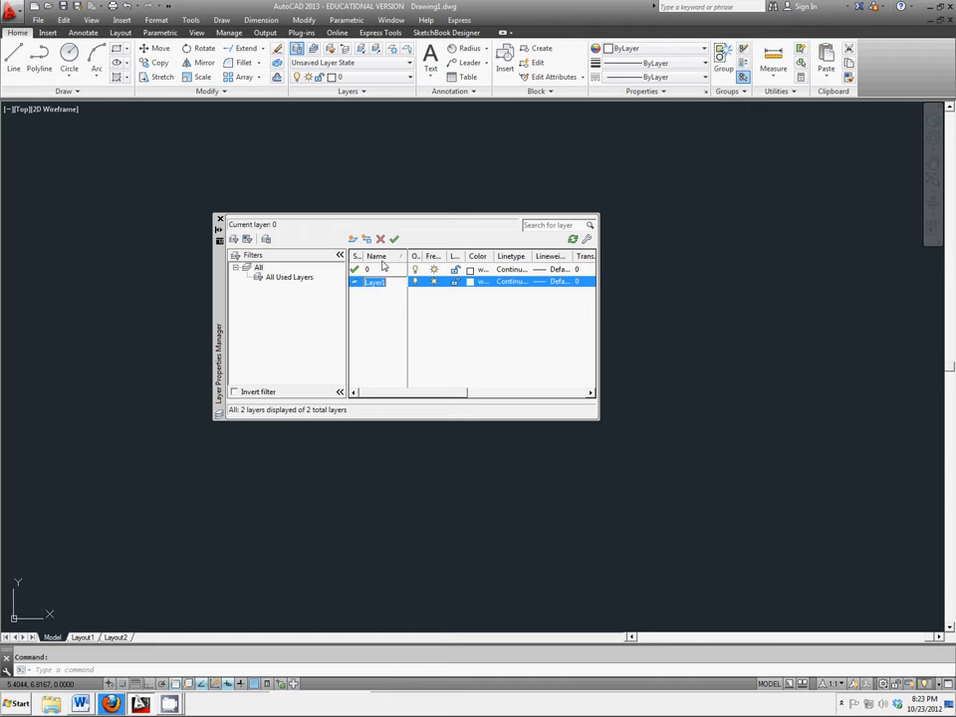
type("Construction")
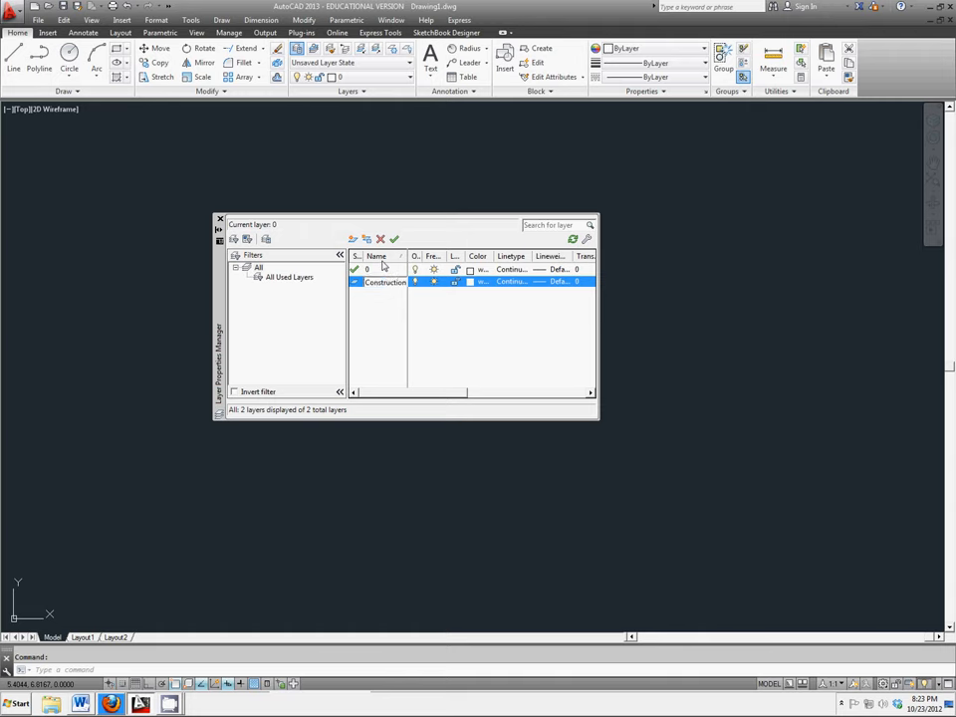
left_click(350, 239)
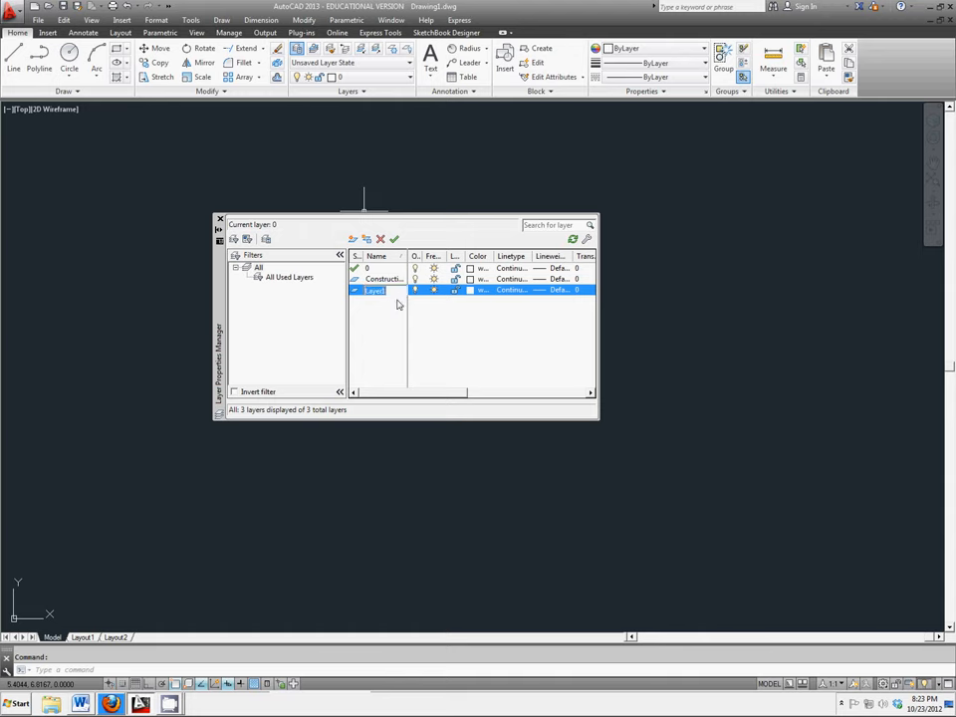
type("Object Lines")
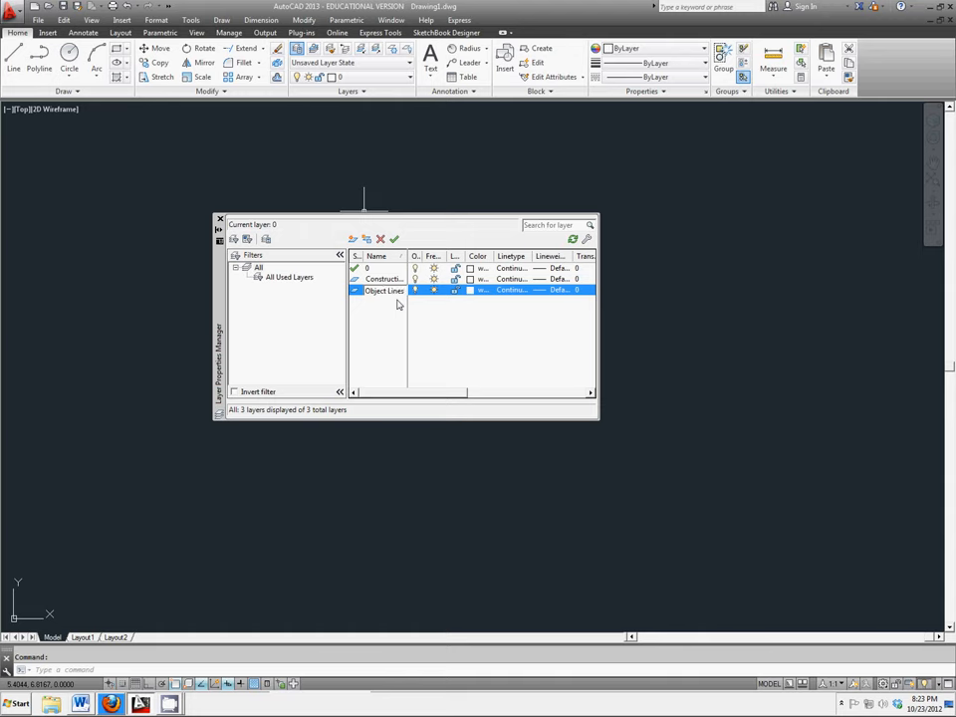
left_click(350, 239)
type("H")
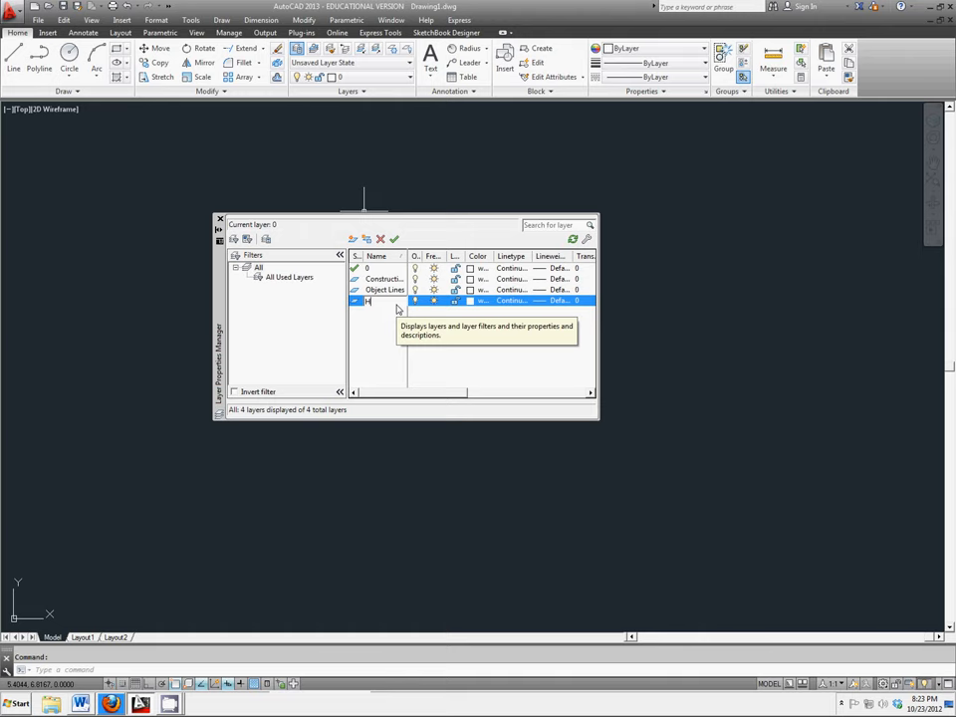
type("idden Lines")
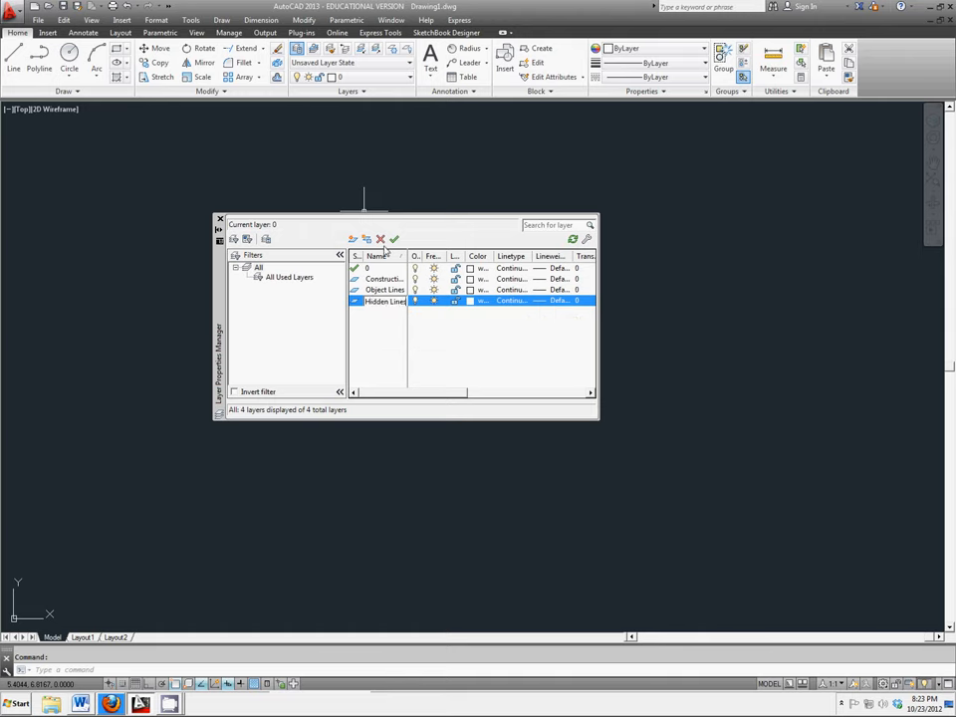
left_click(350, 239)
type("Center Lines")
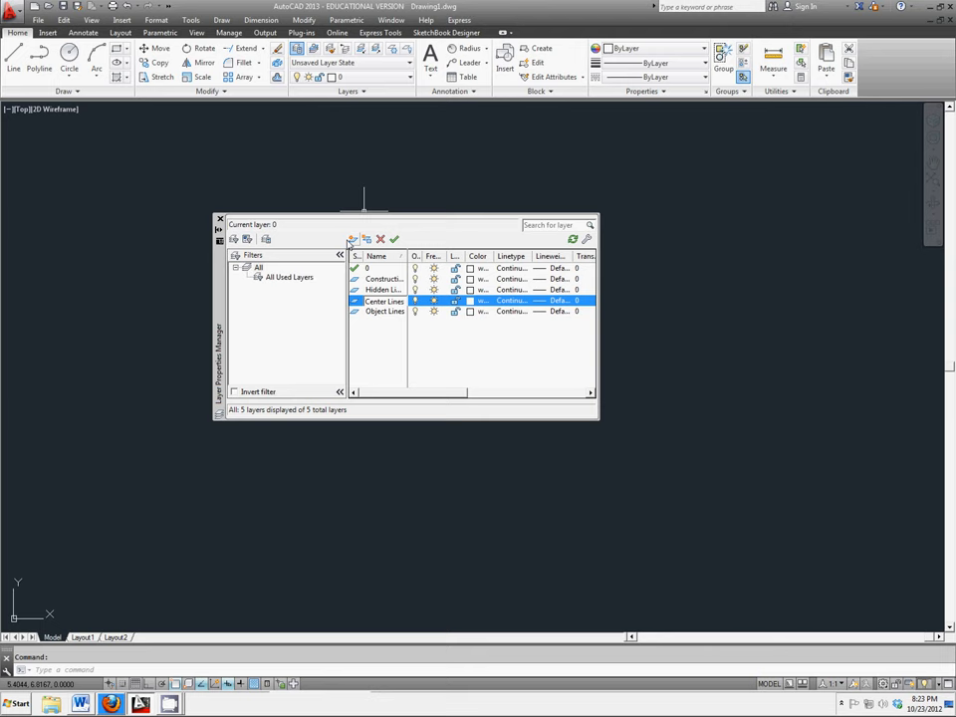
Create layers Center Lines, Dimensions, Section Lines, Cutting Plane, Title Block and Viewport.
left_click(350, 238)
type("Dimensions")
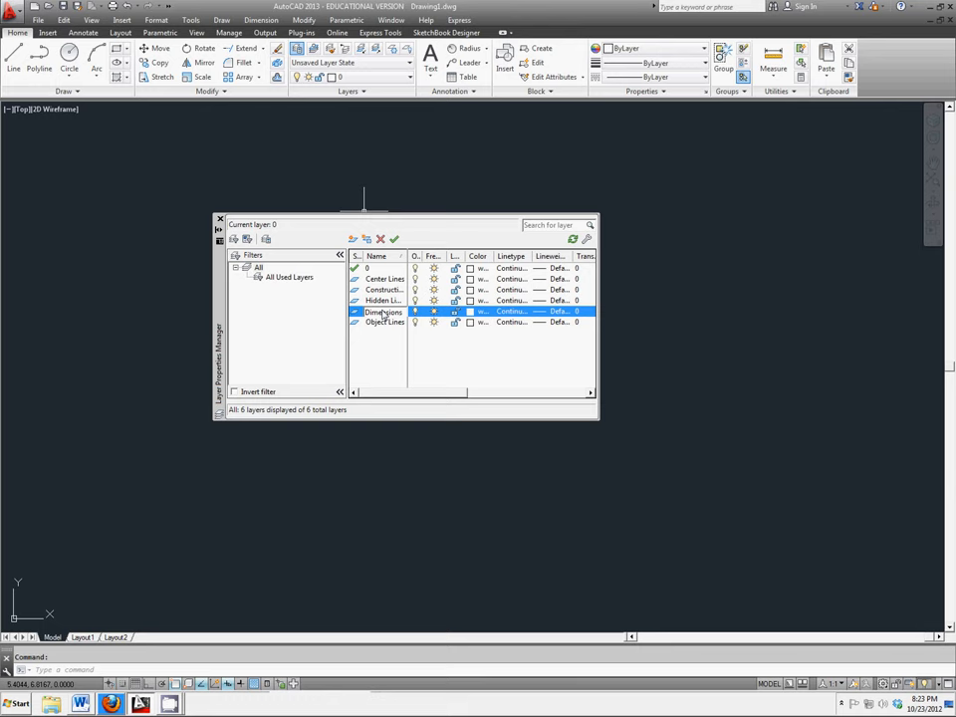
left_click(351, 239)
type("Section Lines")
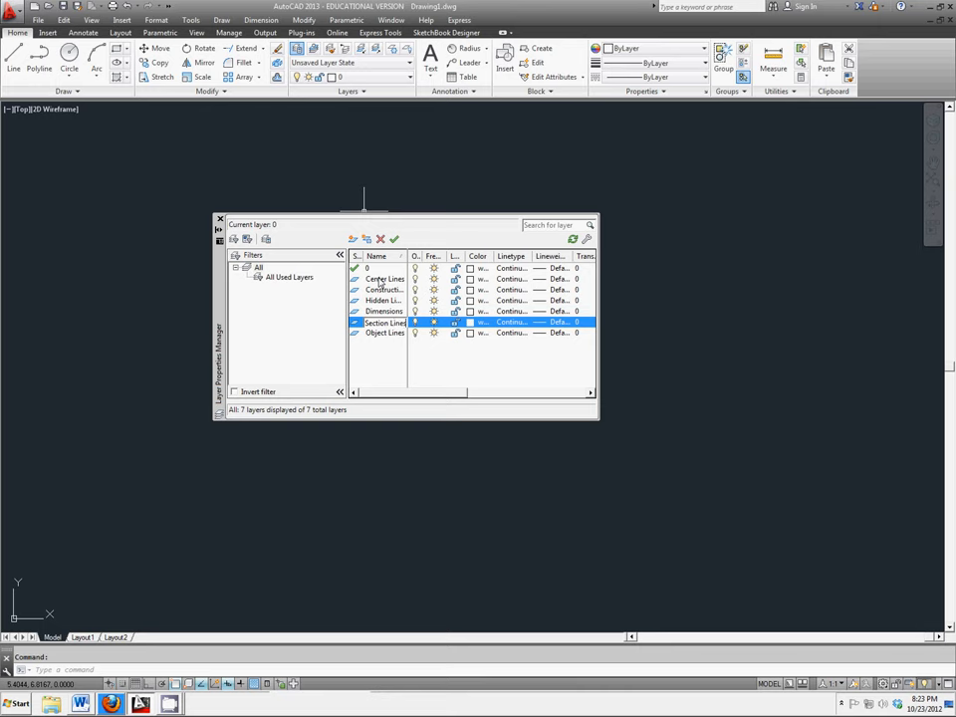
left_click(350, 239)
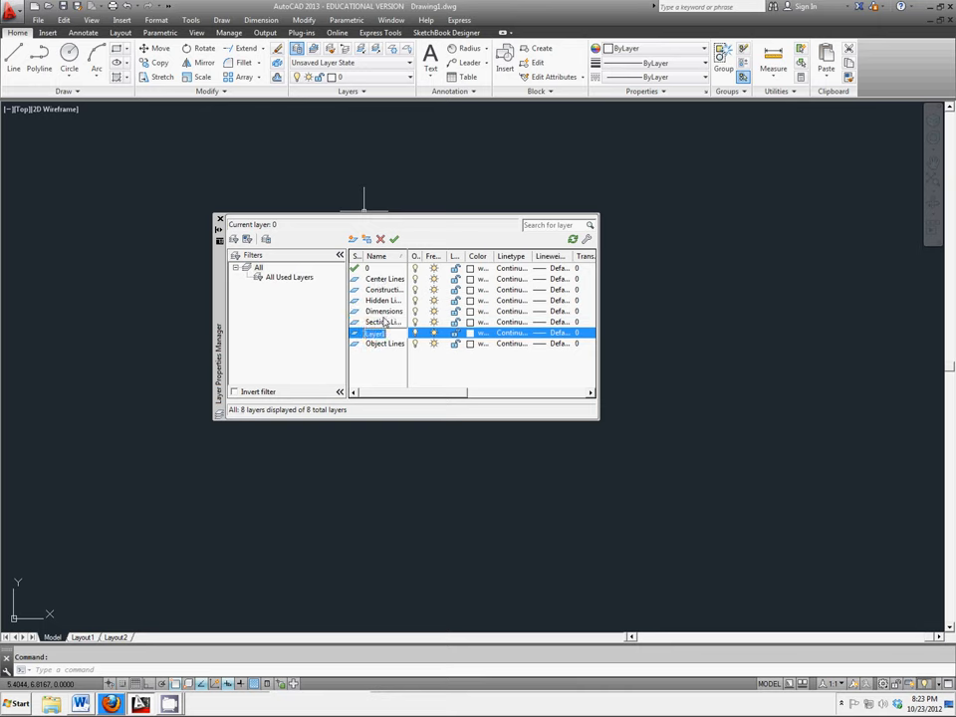
type("Cutting Pl...")
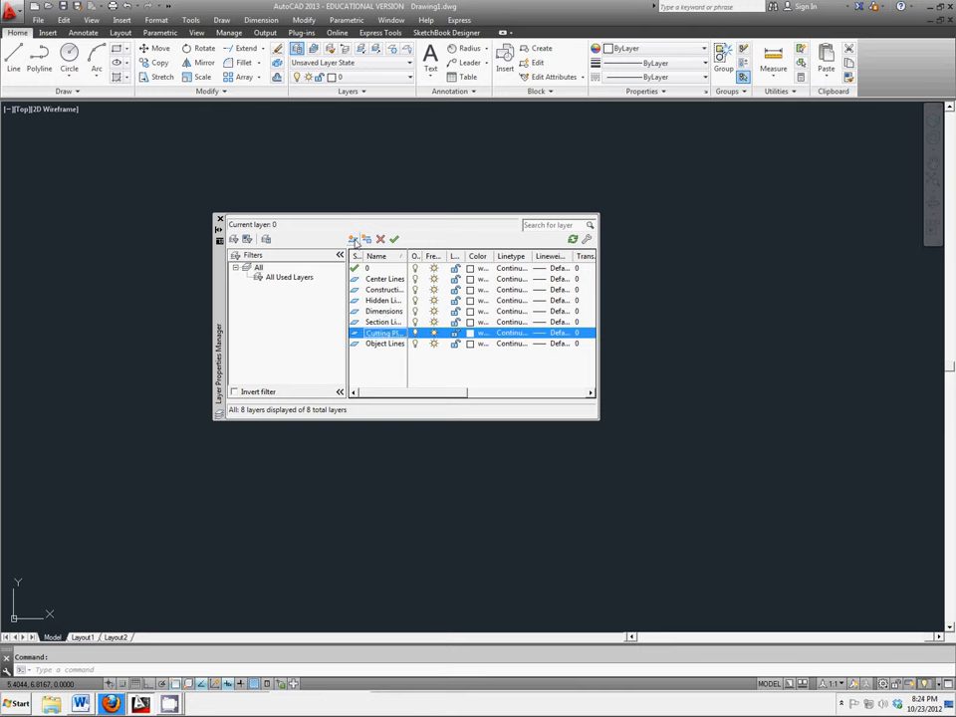
left_click(350, 239)
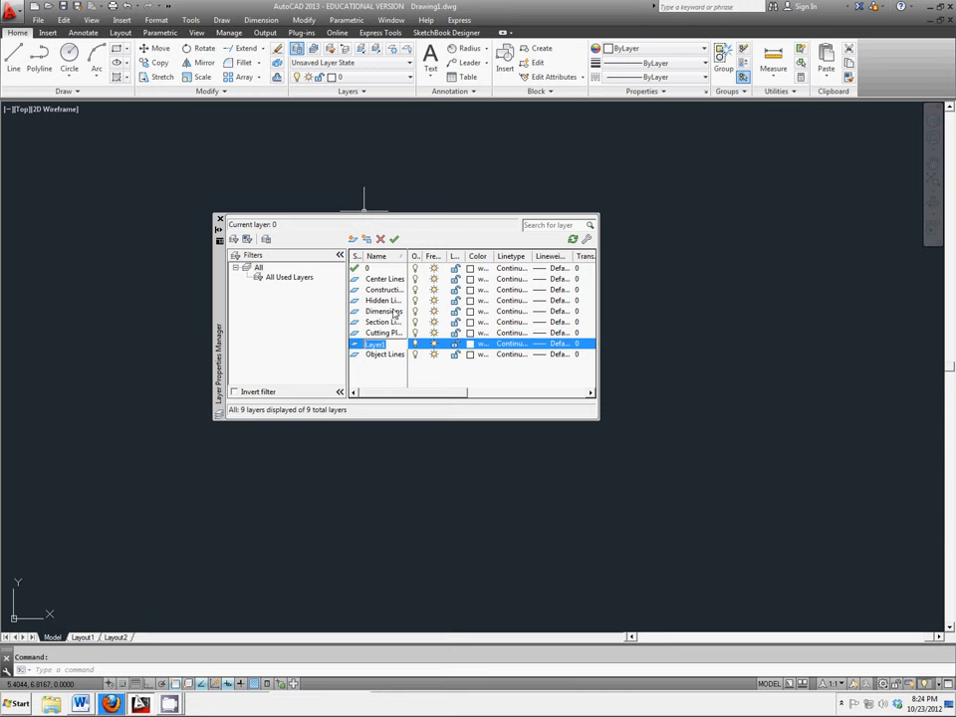
type("Title Block")
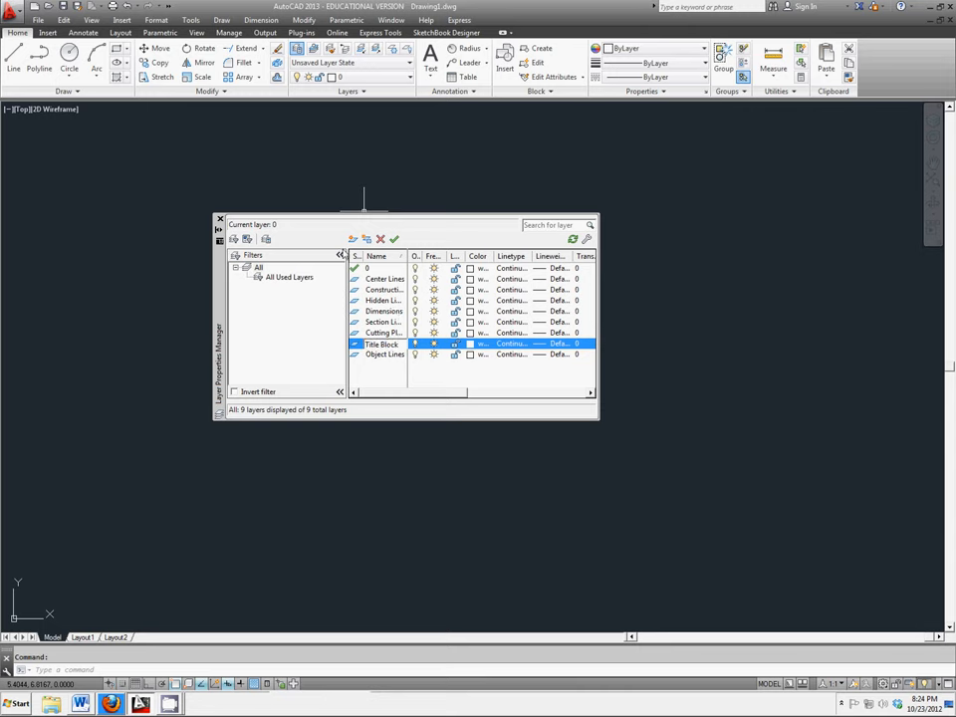
left_click(352, 239)
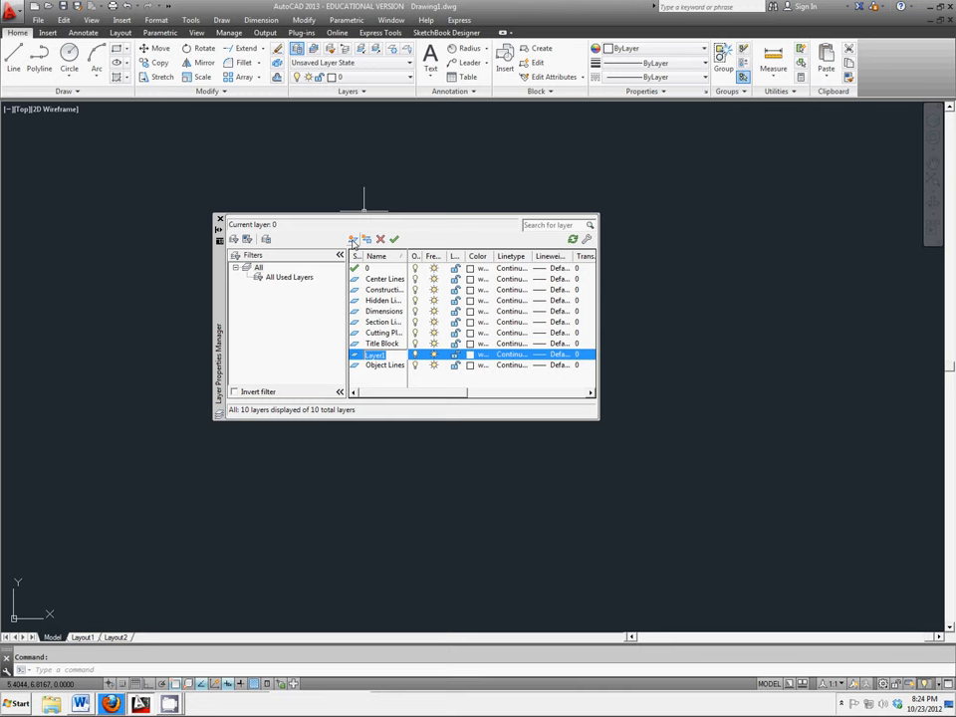
type("Viewport")
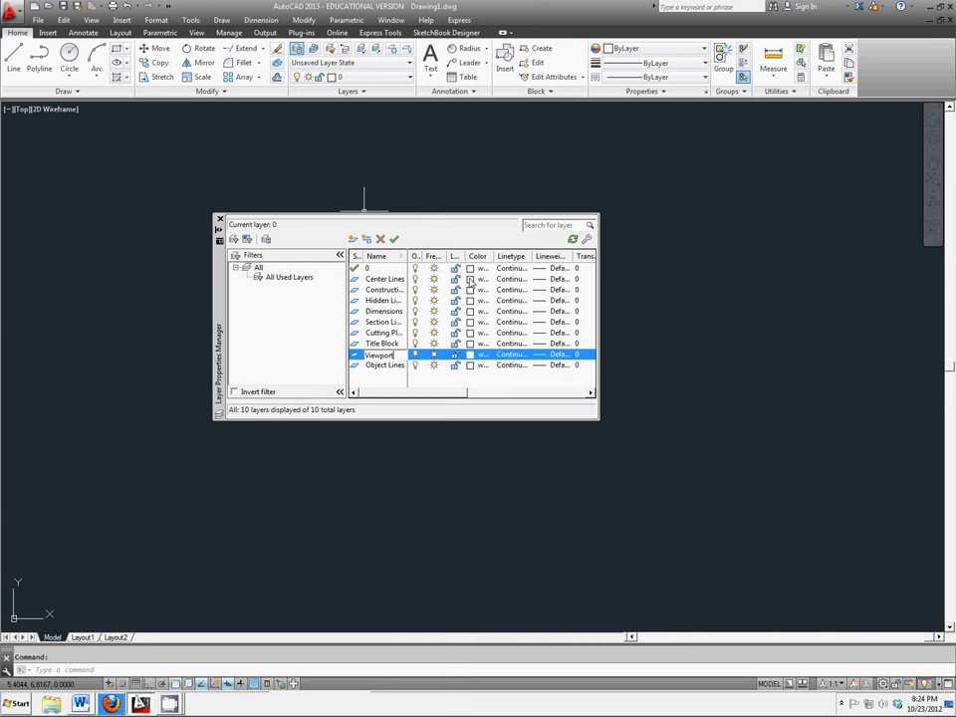
Assign colors to the Hidden Lines and Construction layers from the Select Color palette.
left_click(480, 355)
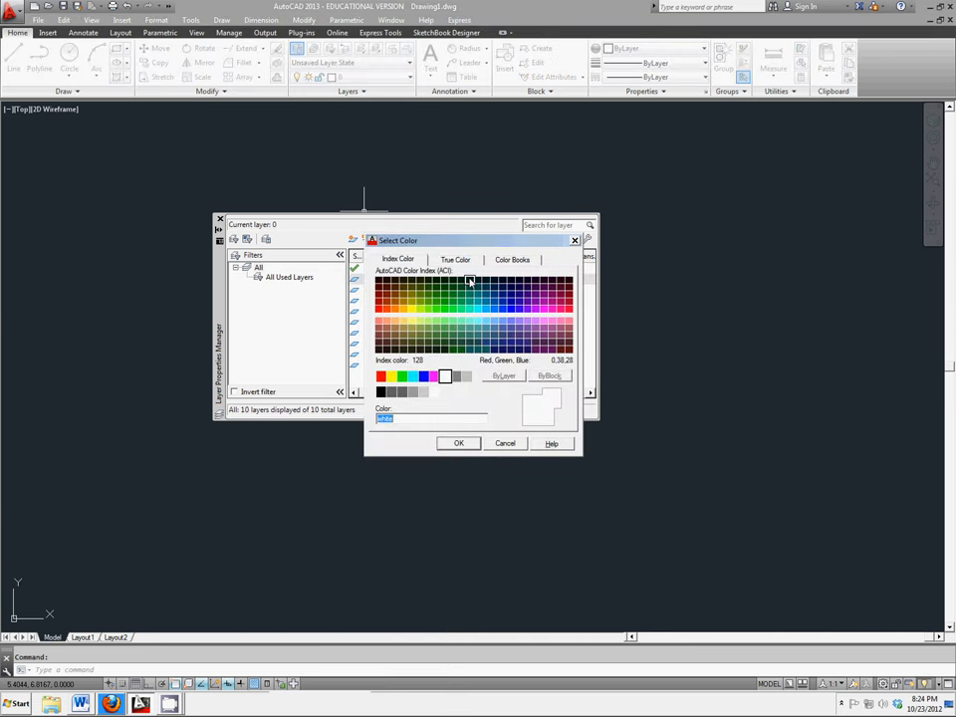
left_click(454, 376)
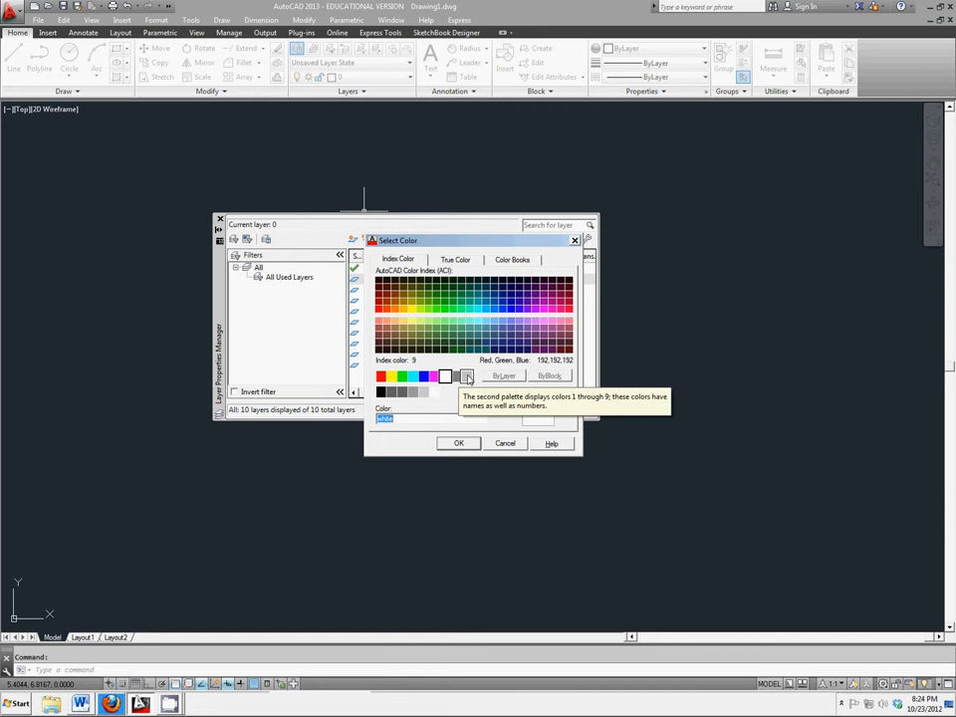
left_click(504, 442)
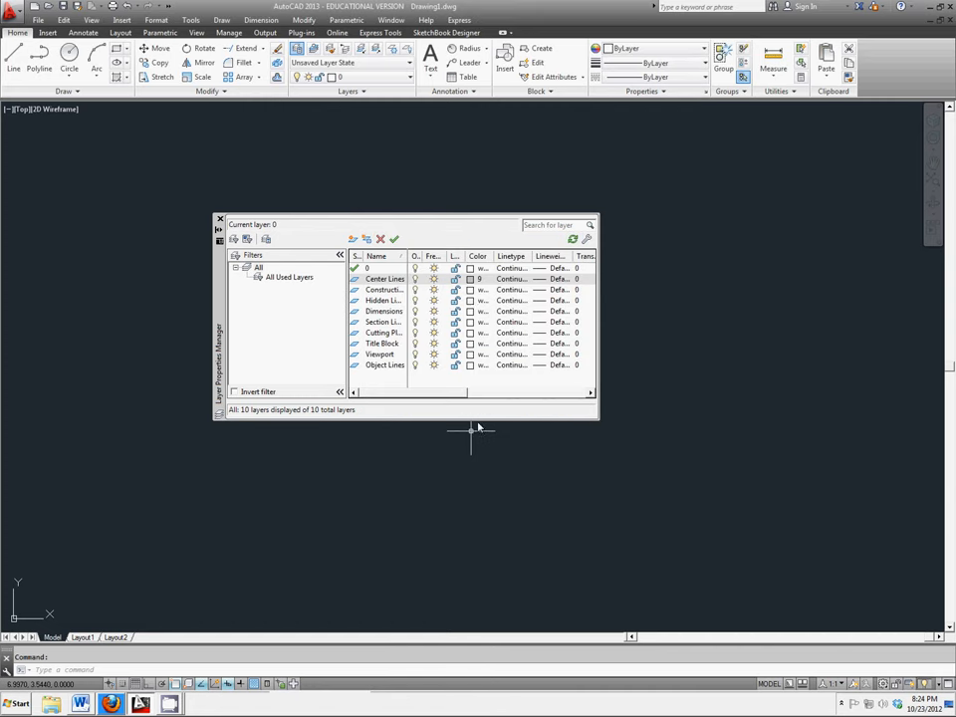
left_click(478, 279)
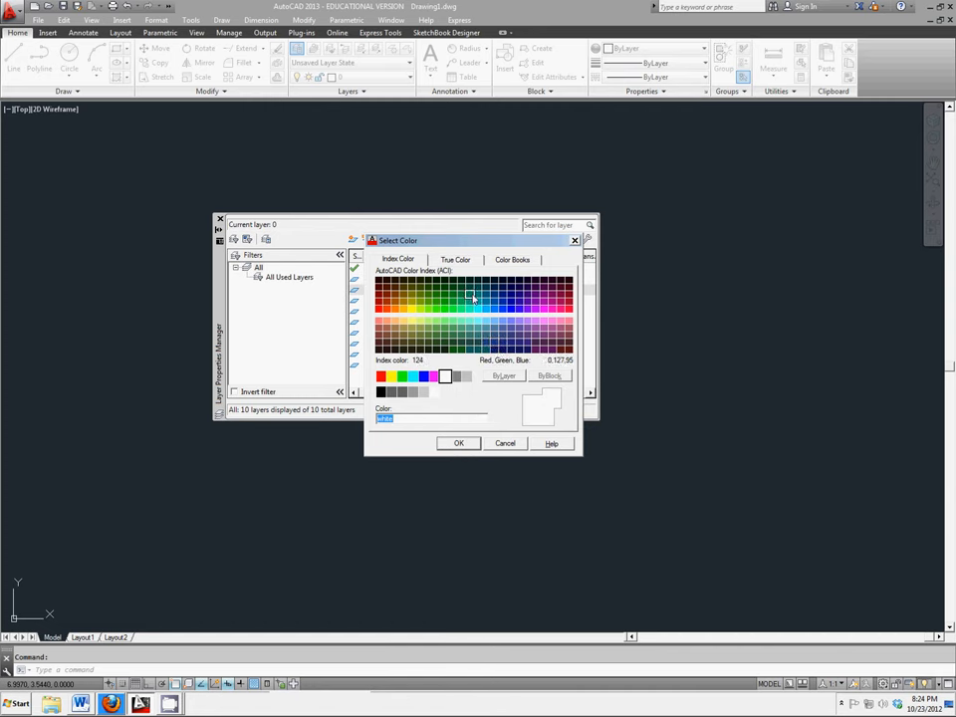
left_click(504, 442)
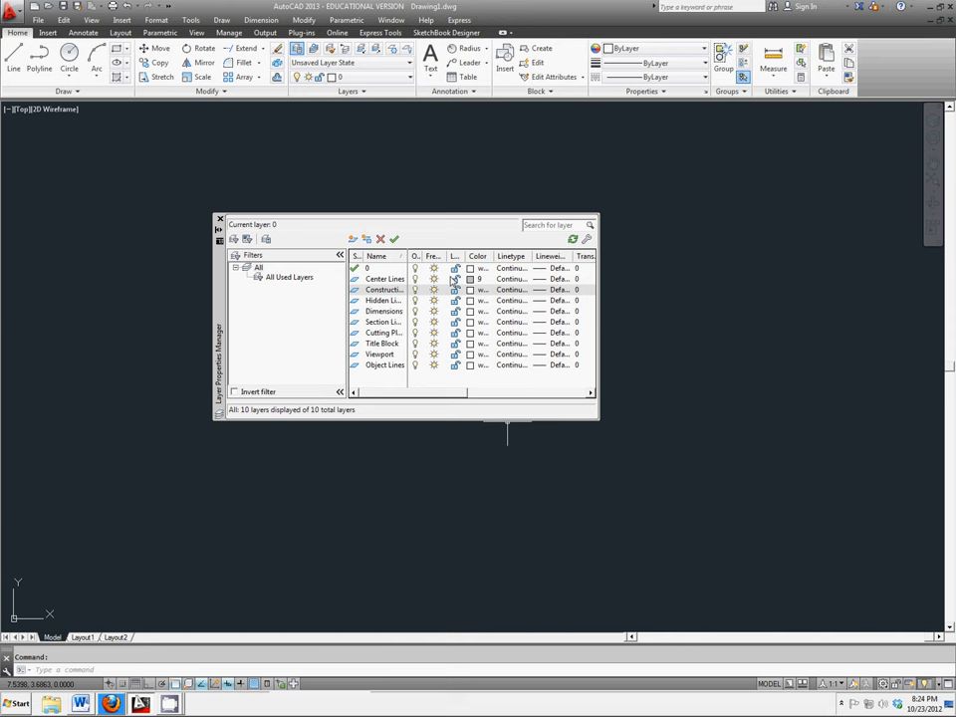
Give the Object Lines layer a blue color.
left_click(478, 279)
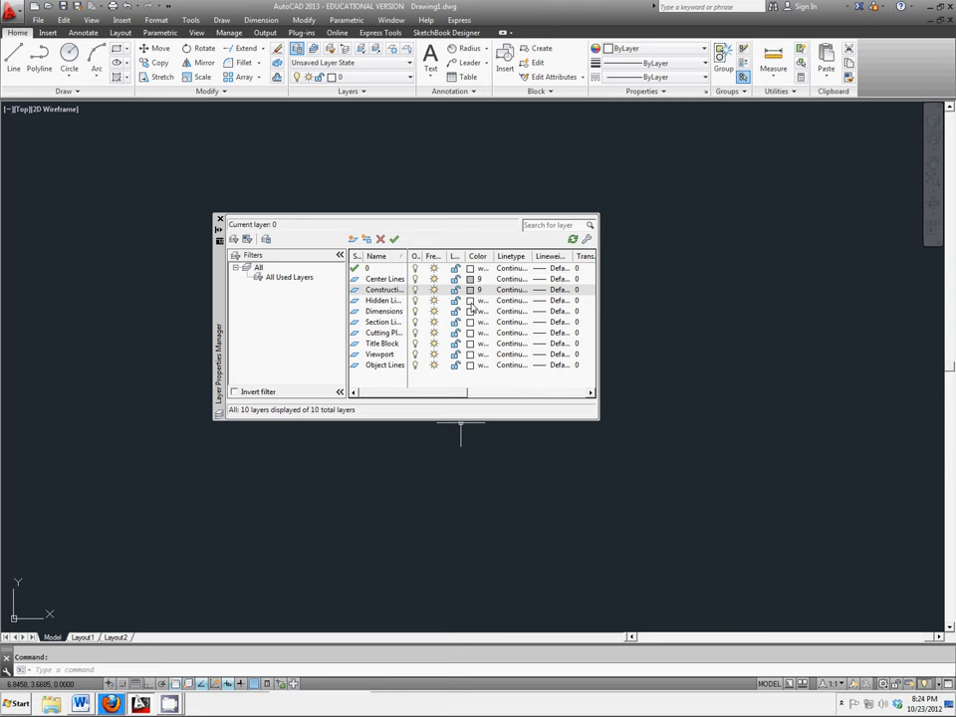
left_click(478, 311)
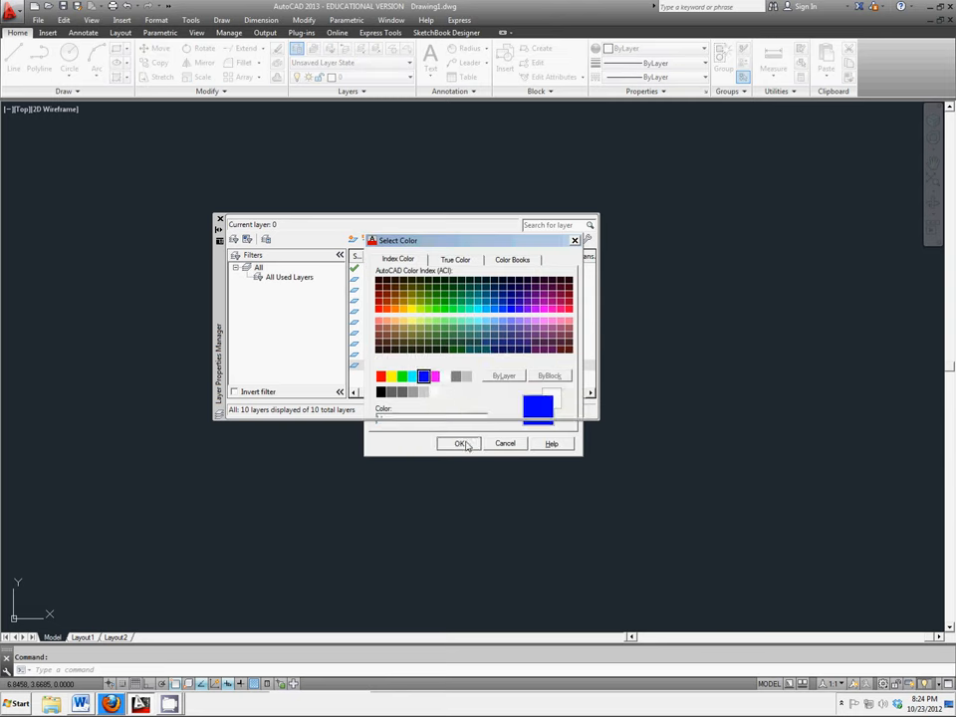
left_click(460, 442)
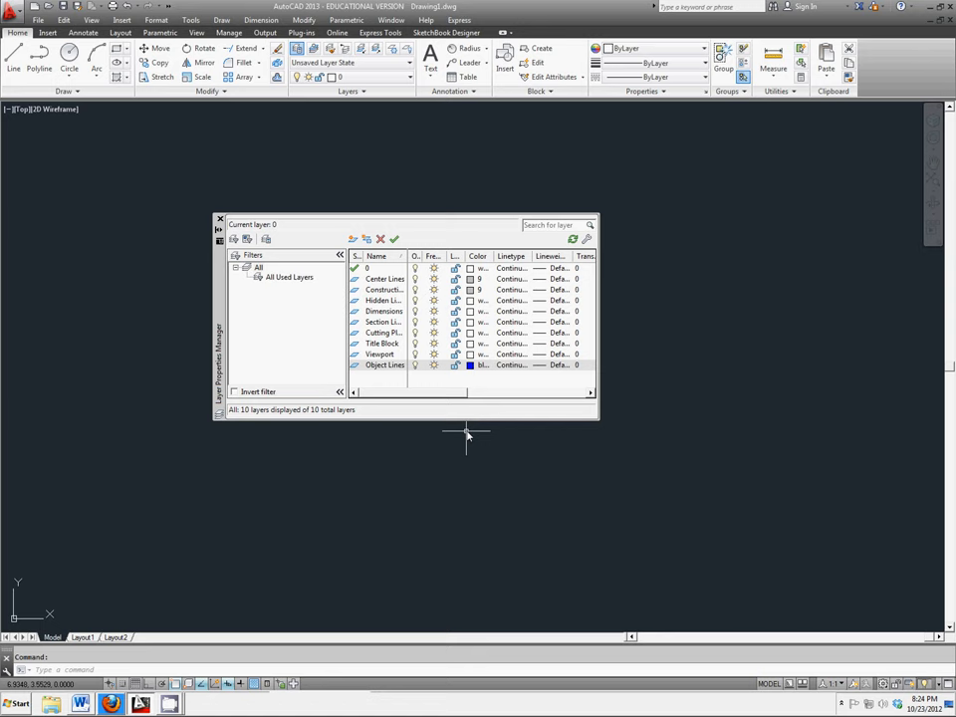
mouse_move(474, 434)
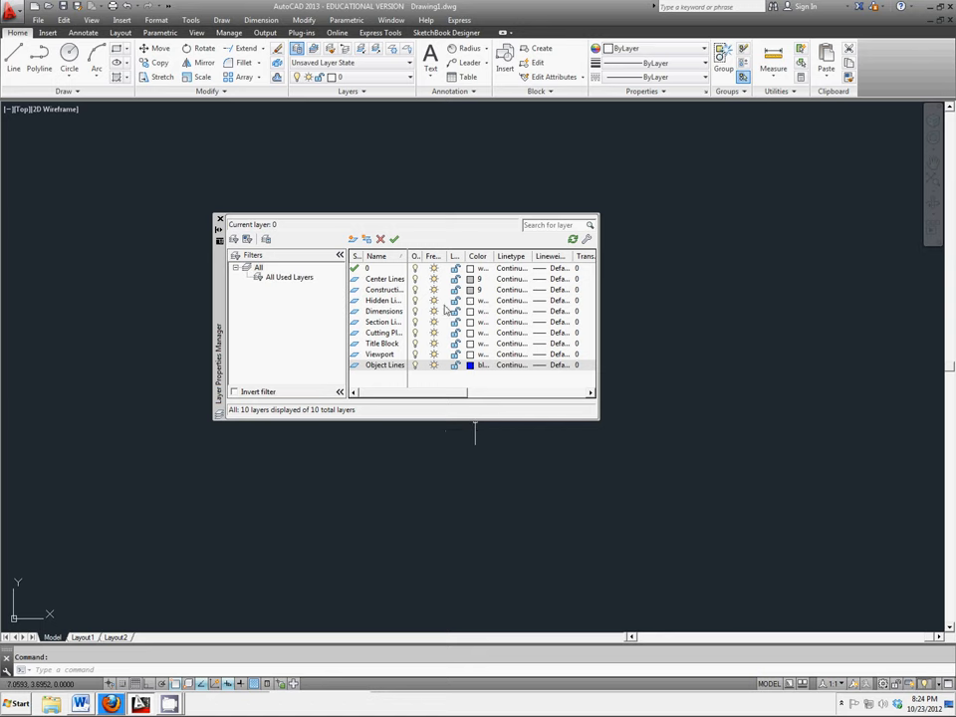
left_click(469, 365)
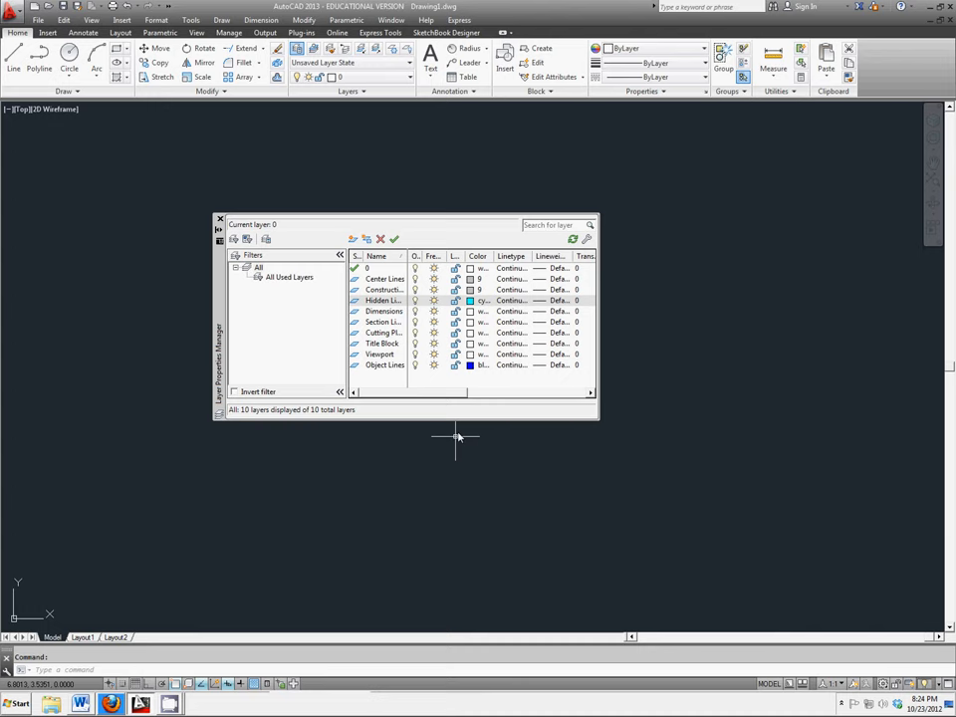
mouse_move(460, 426)
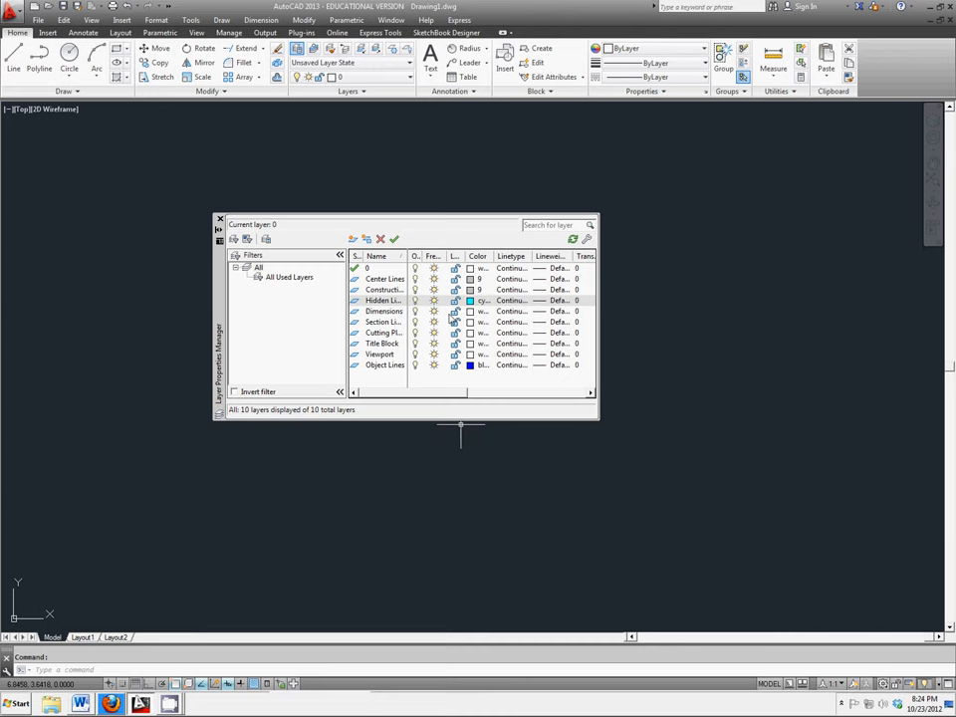
Assign red and magenta colors to the next two layers.
left_click(470, 299)
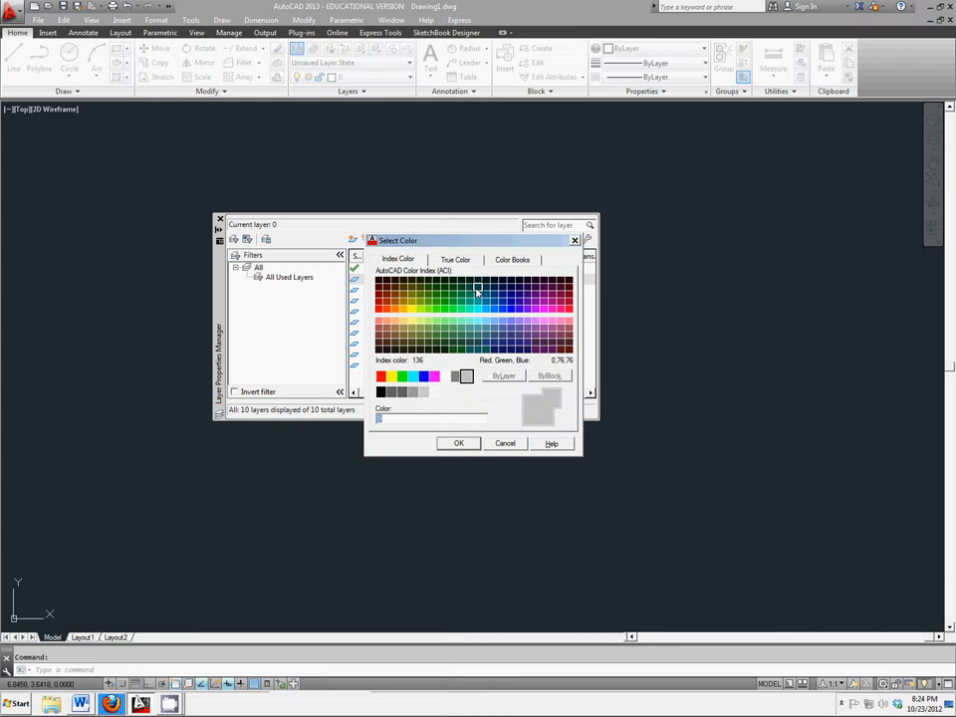
left_click(382, 375)
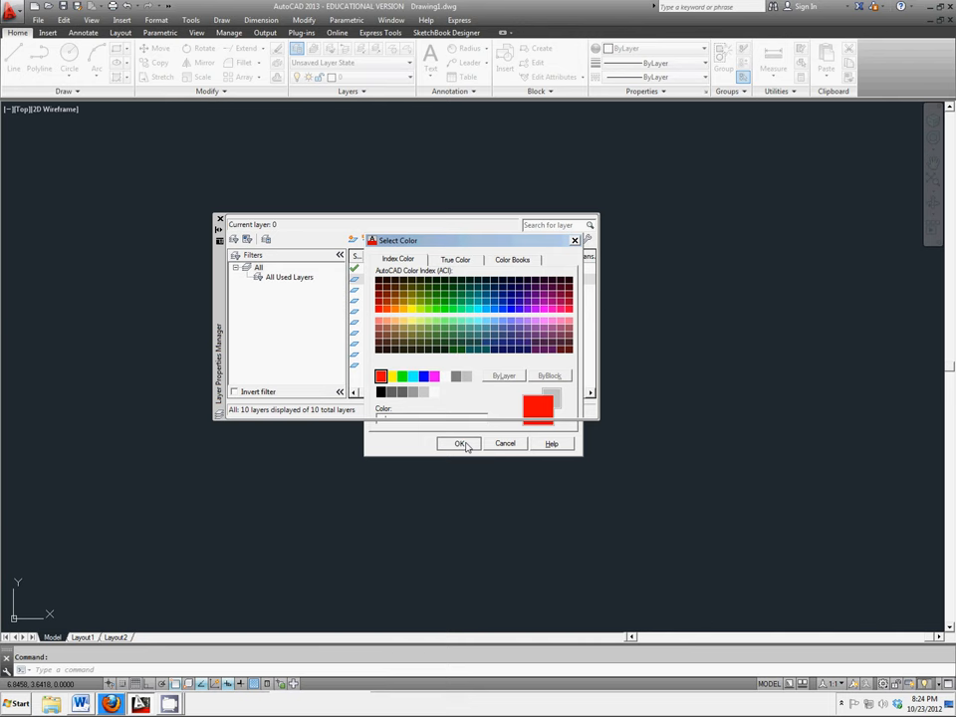
left_click(458, 442)
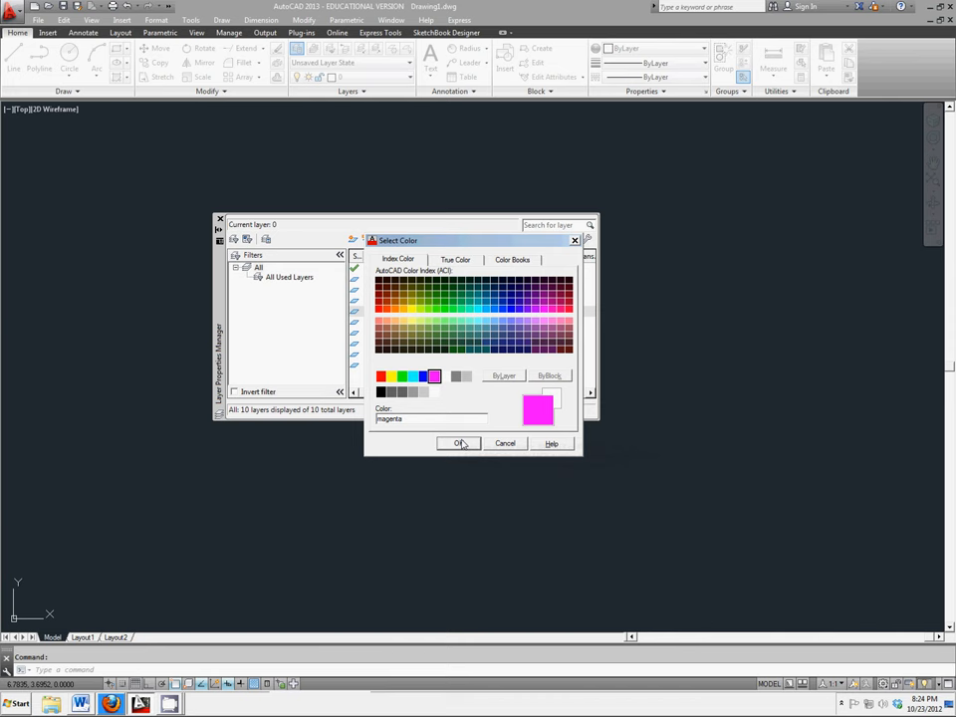
left_click(458, 442)
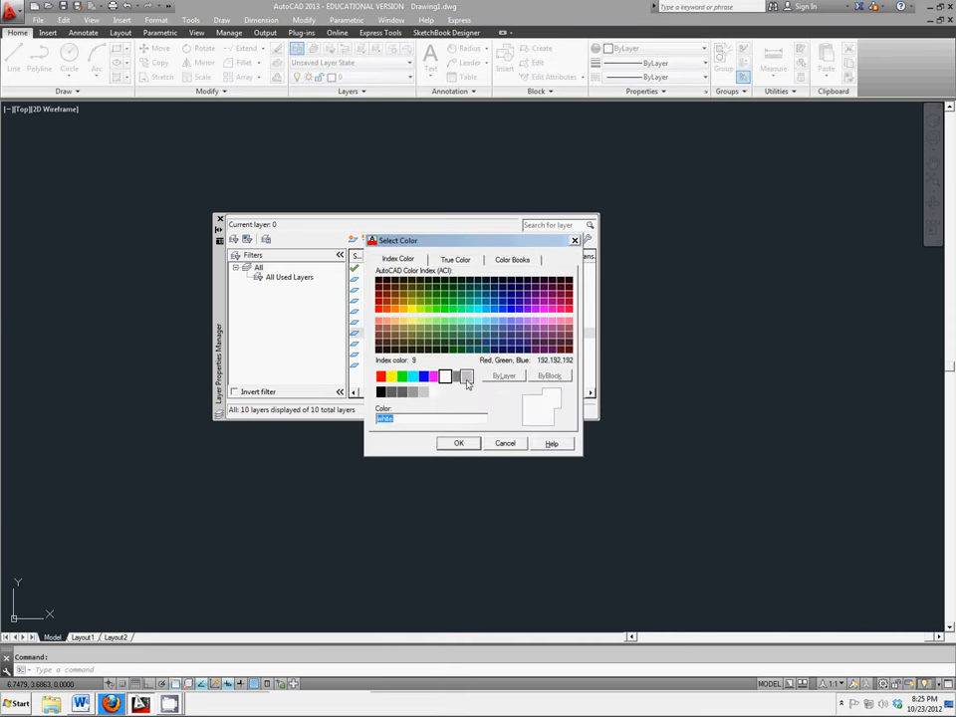
Assign gray and a standard index color to further layers such as Dimensions and Title Block.
left_click(456, 377)
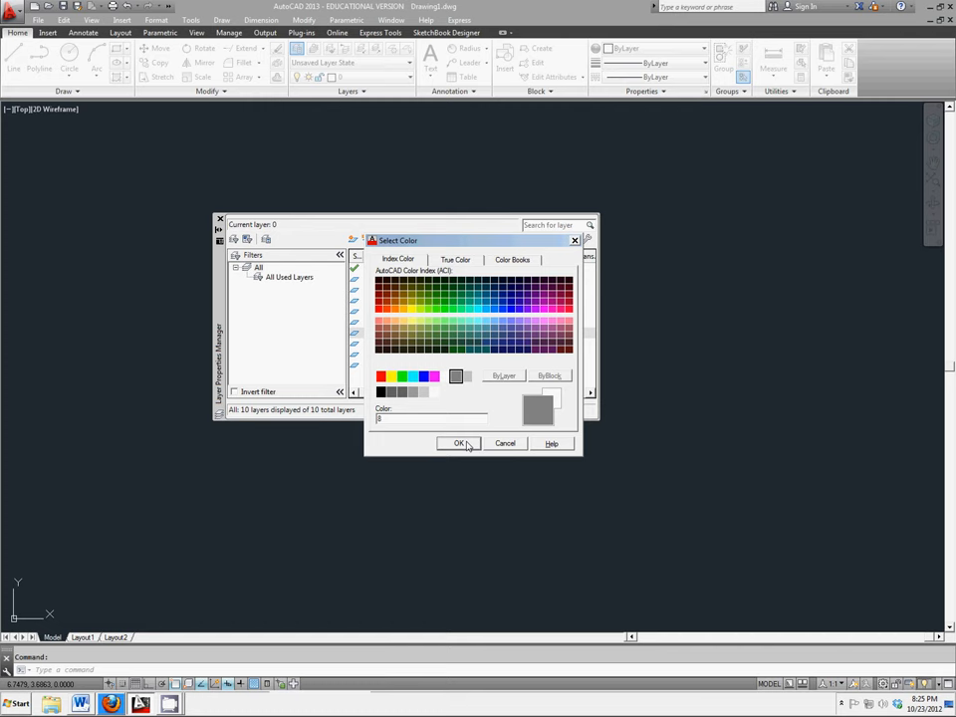
left_click(458, 442)
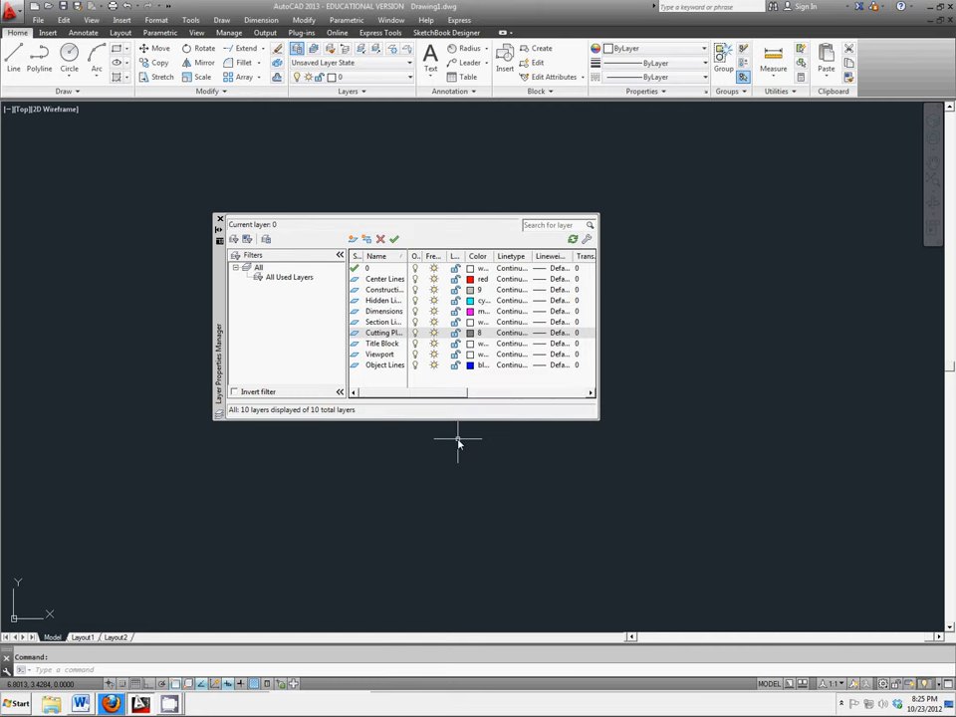
mouse_move(448, 434)
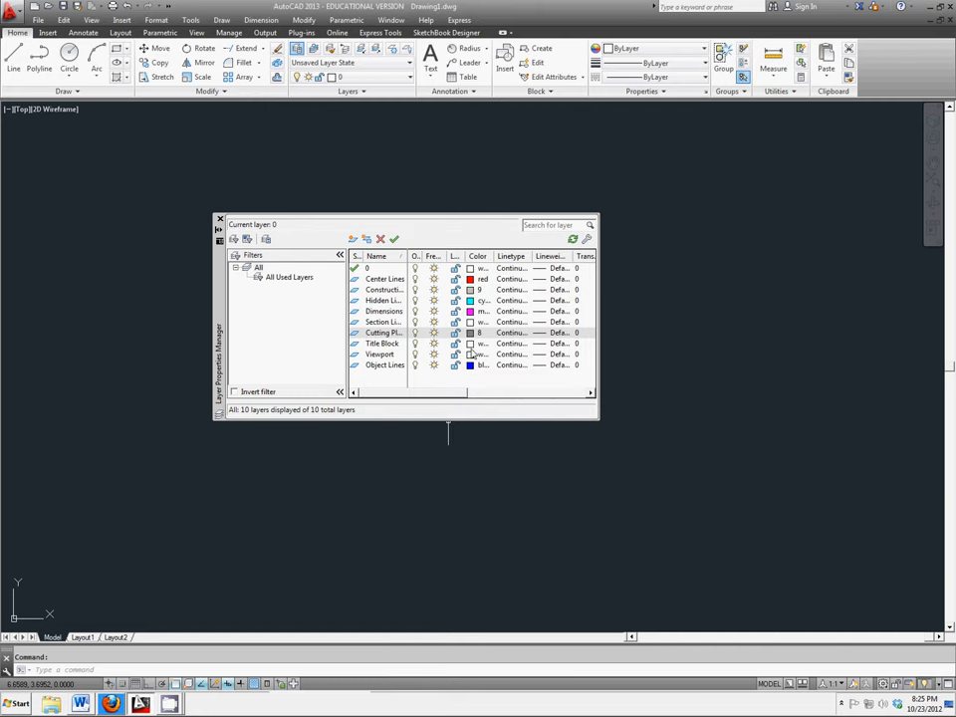
left_click(470, 331)
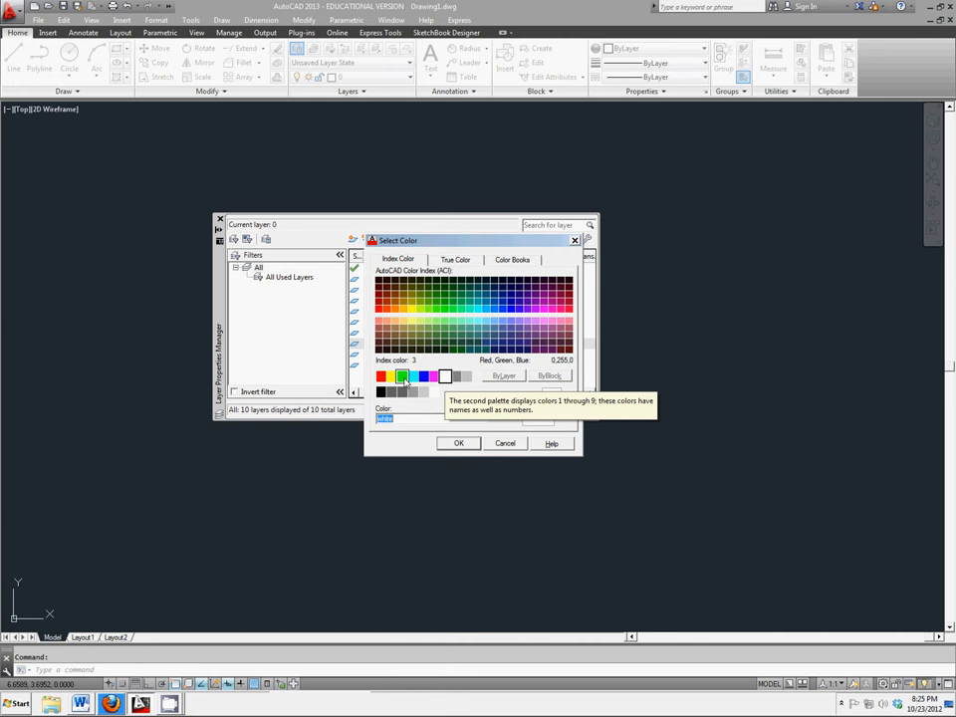
left_click(458, 442)
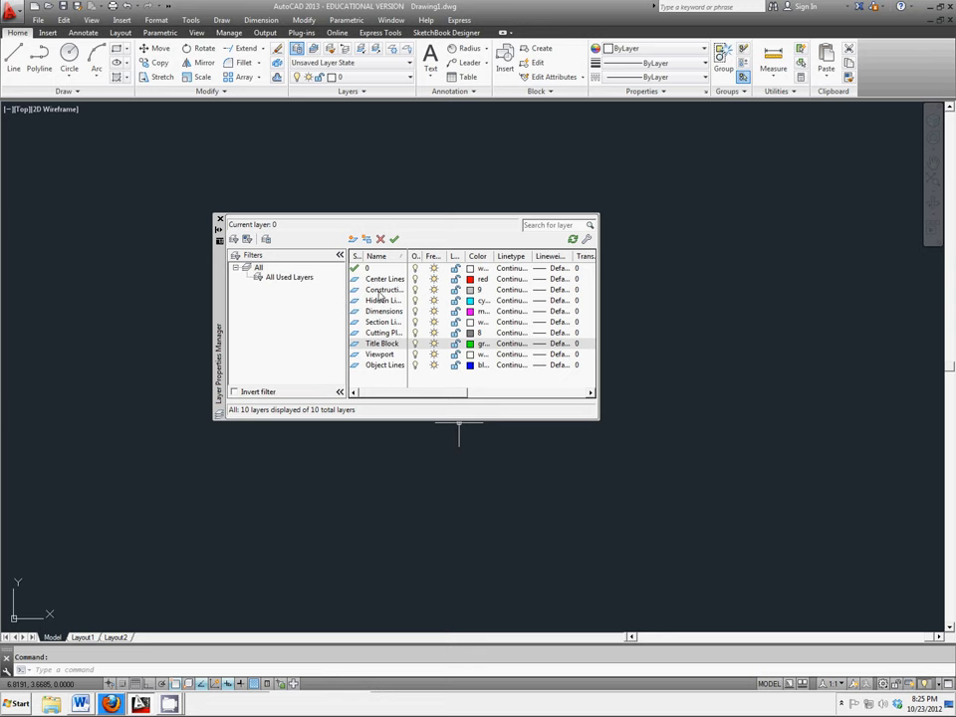
left_click(382, 290)
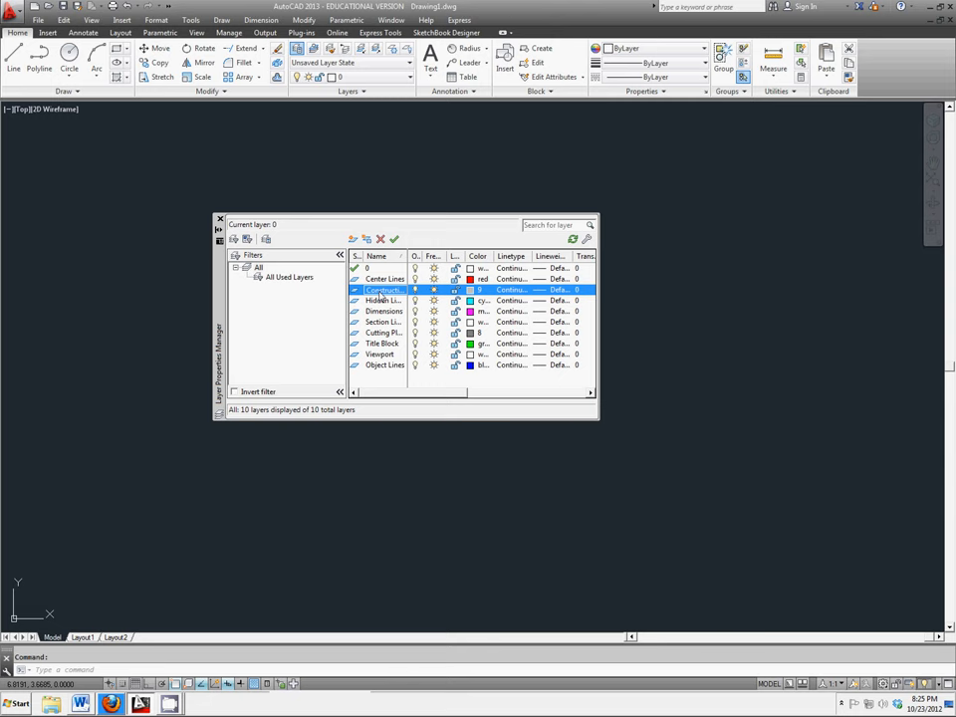
Load the CENTER and HIDDEN linetypes into the drawing via the Select Linetype Load list.
left_click(510, 289)
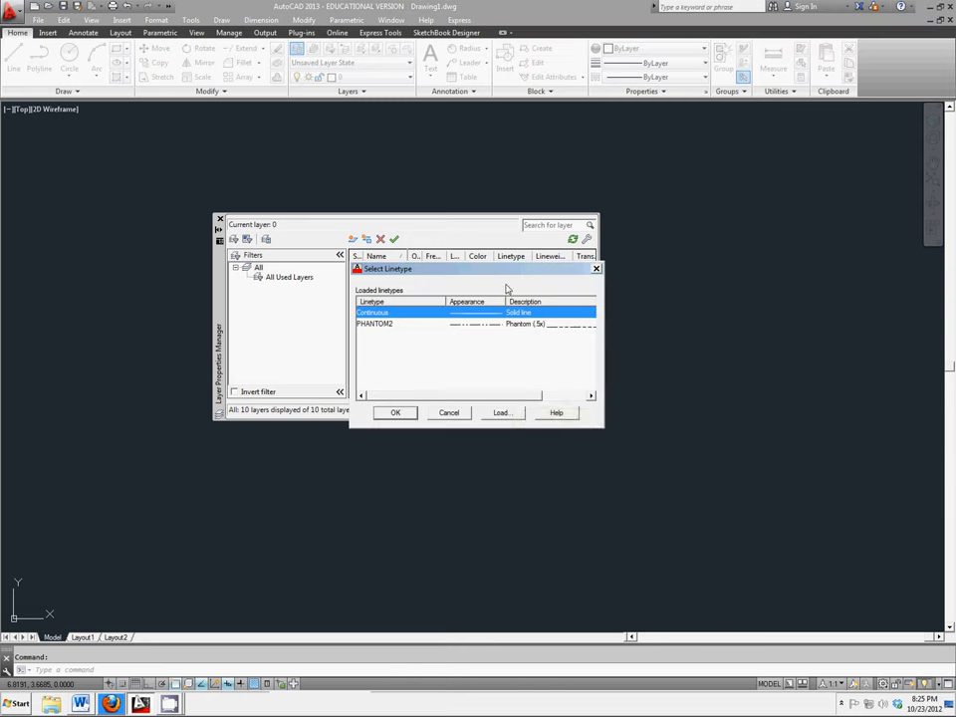
left_click(502, 412)
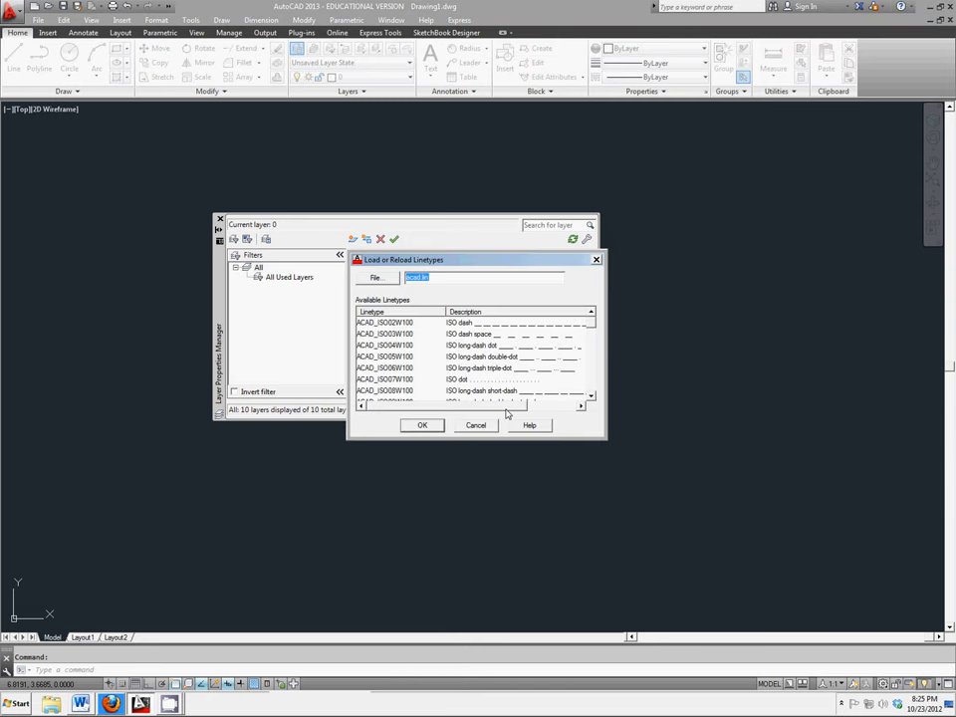
mouse_move(589, 327)
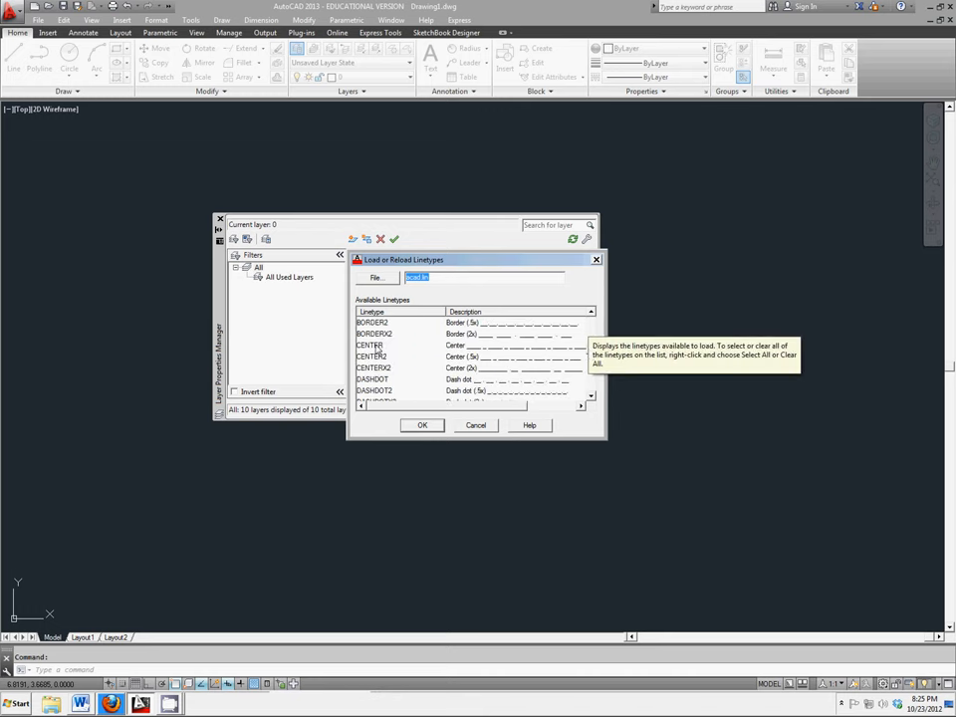
left_click(422, 426)
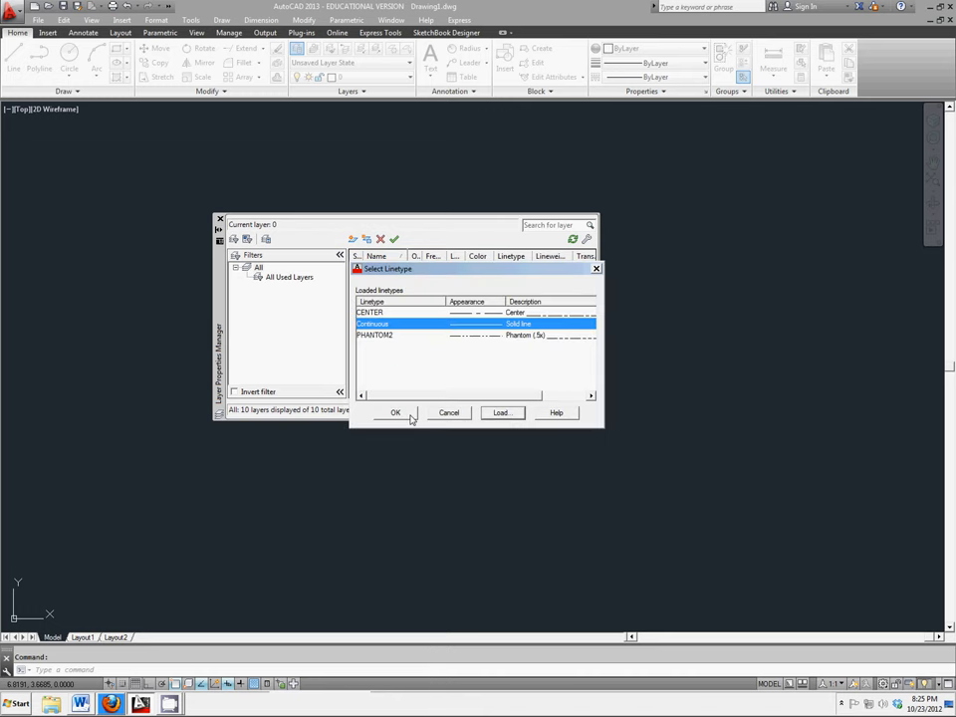
left_click(502, 412)
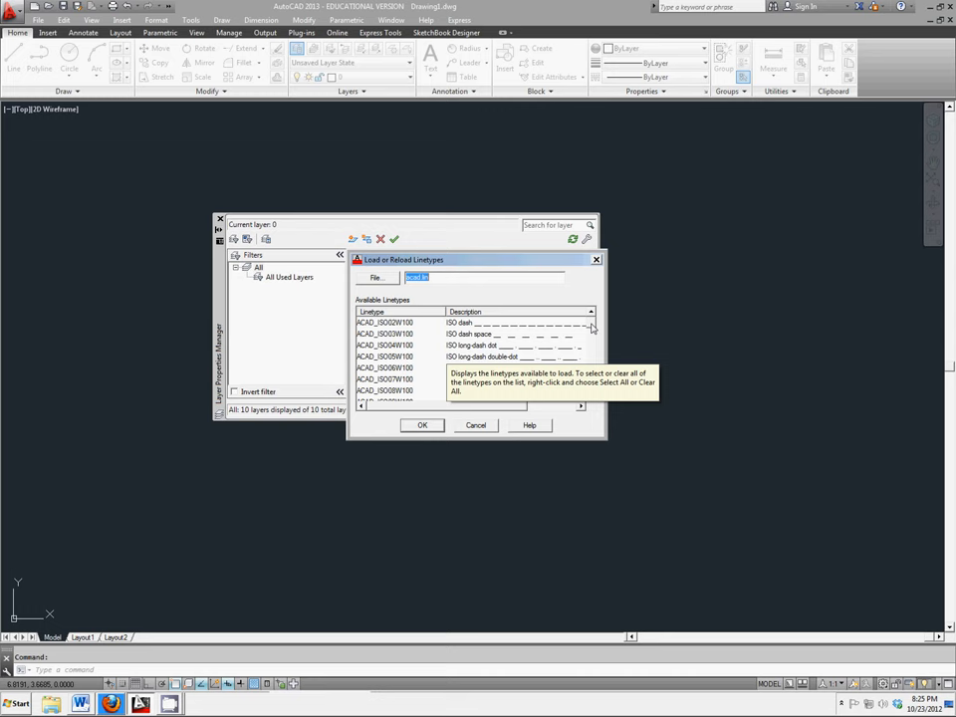
scroll("down", 3)
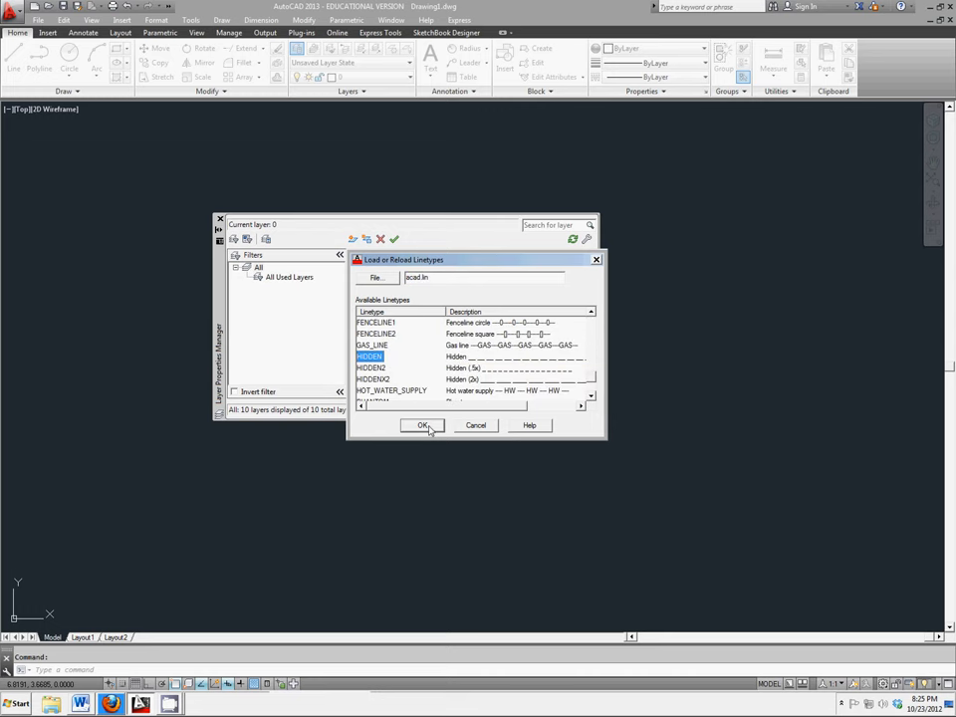
left_click(422, 426)
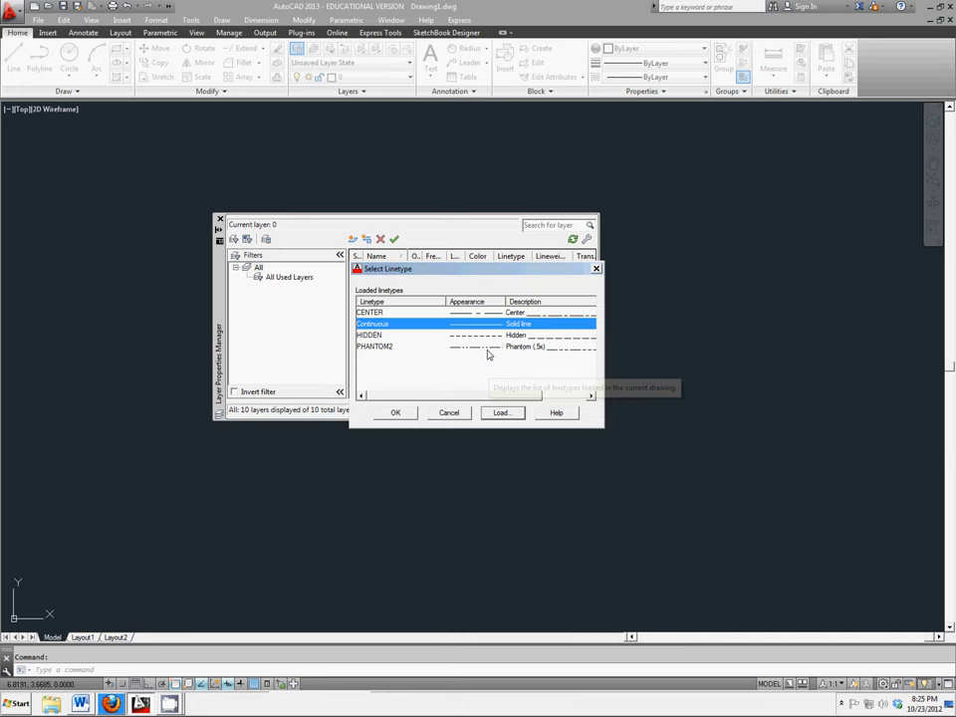
mouse_move(430, 342)
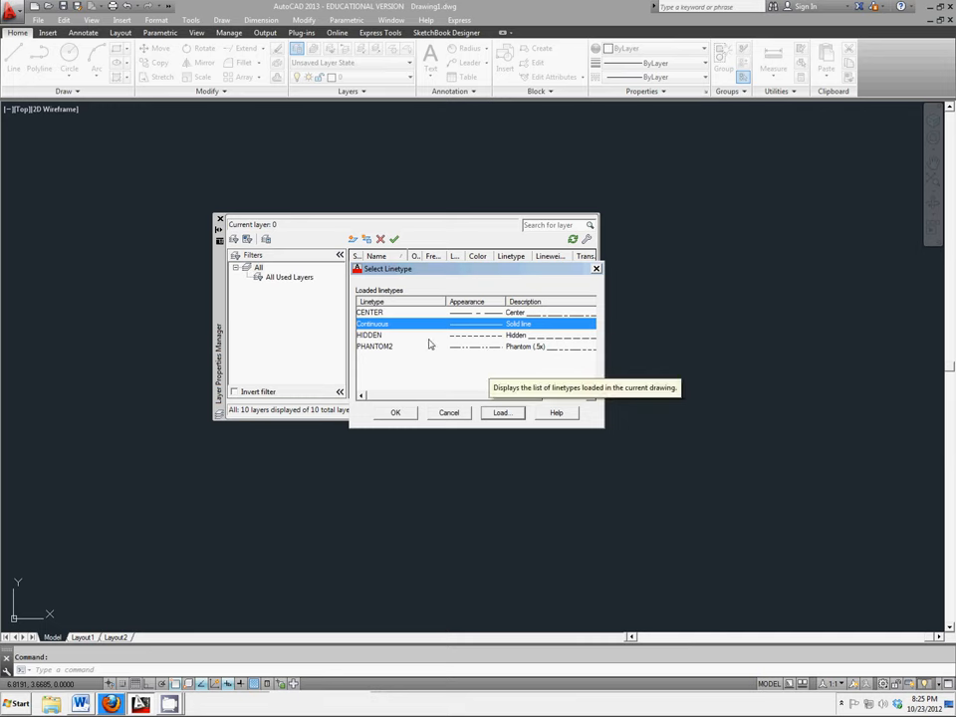
mouse_move(448, 287)
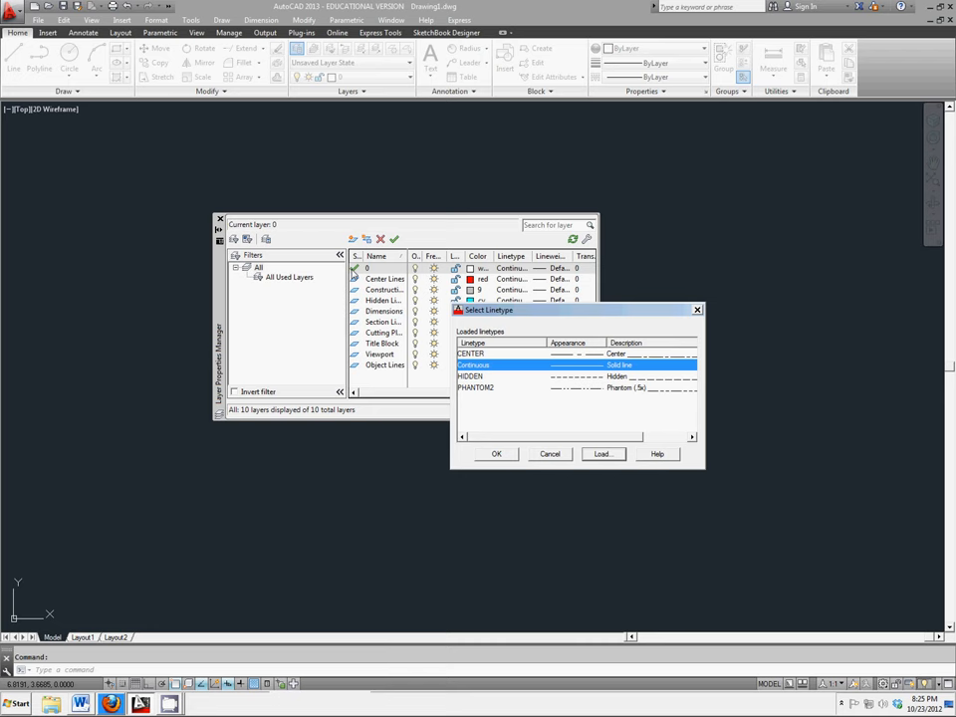
Set the Center Lines layer to CENTER linetype and the Hidden Lines layer to HIDDEN.
left_click(496, 454)
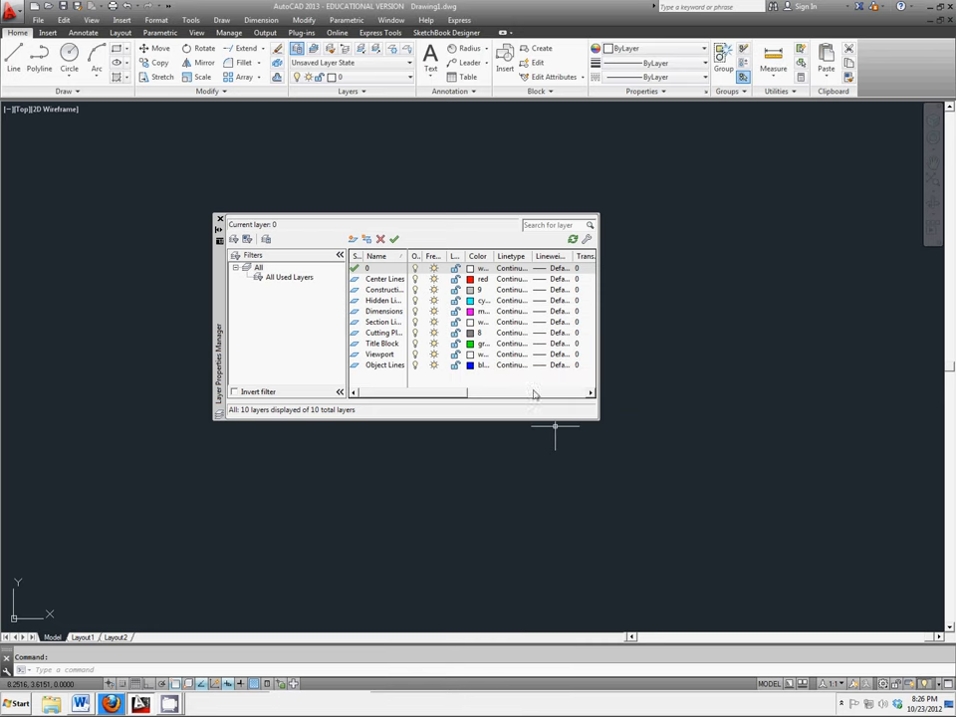
left_click(382, 279)
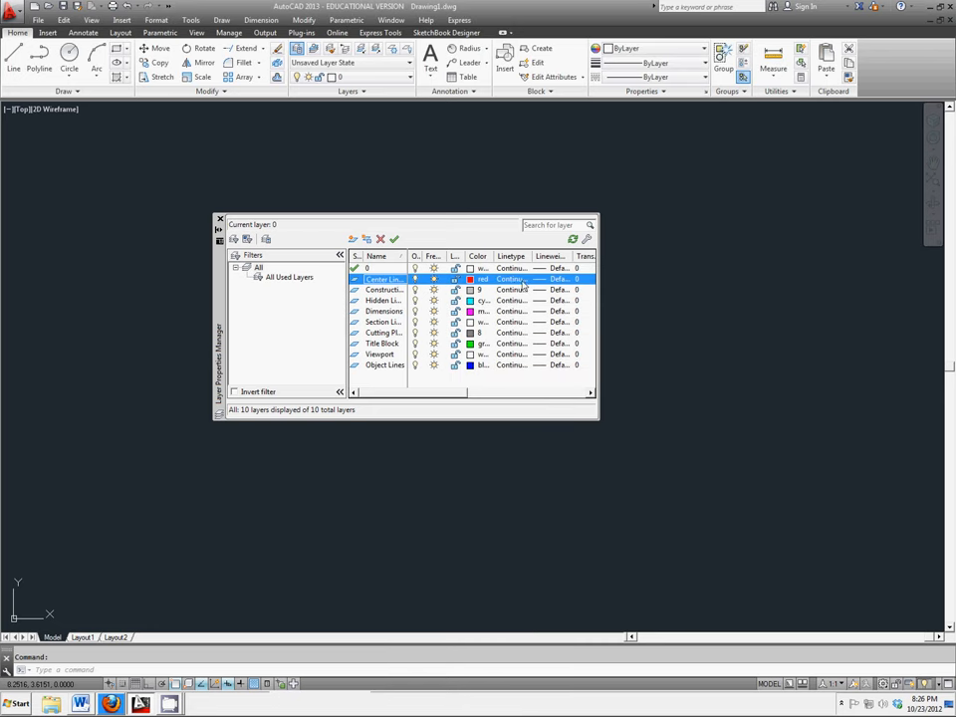
left_click(510, 279)
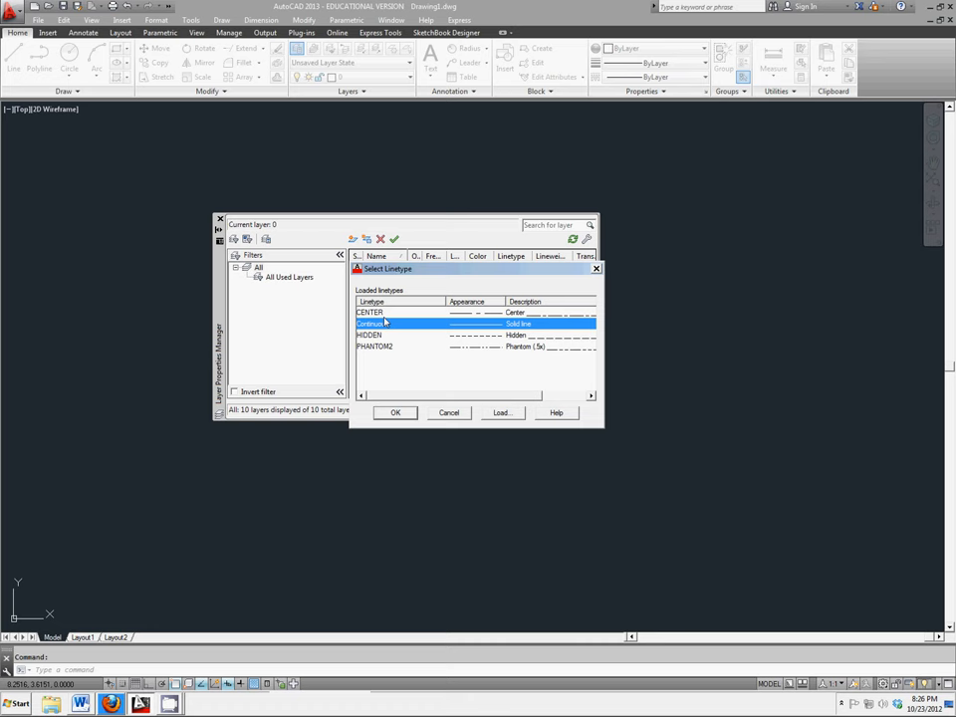
left_click(394, 412)
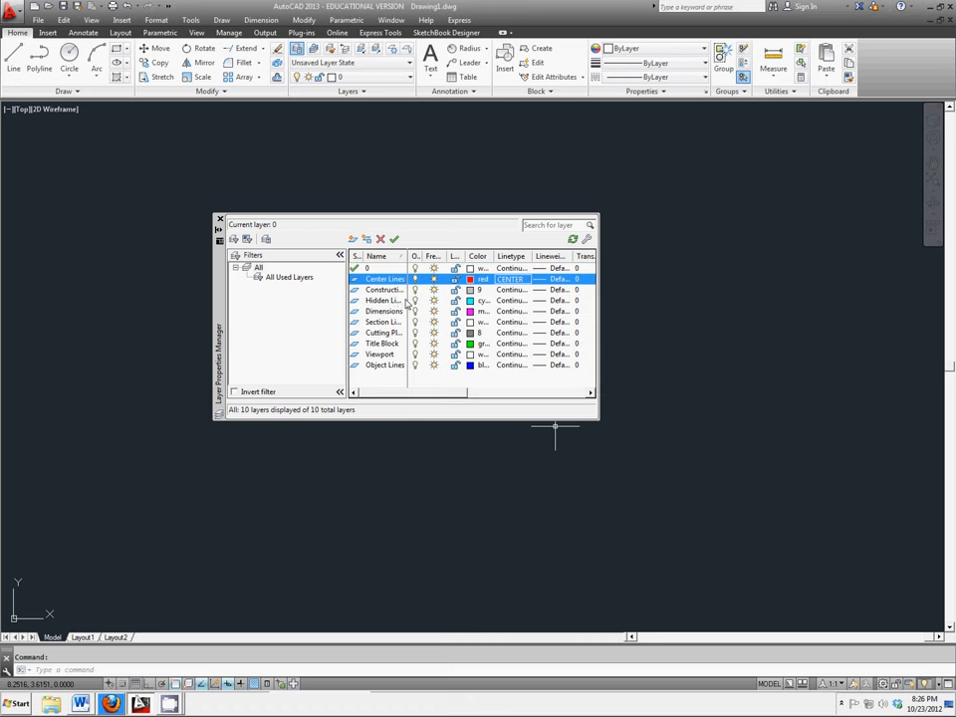
left_click(382, 299)
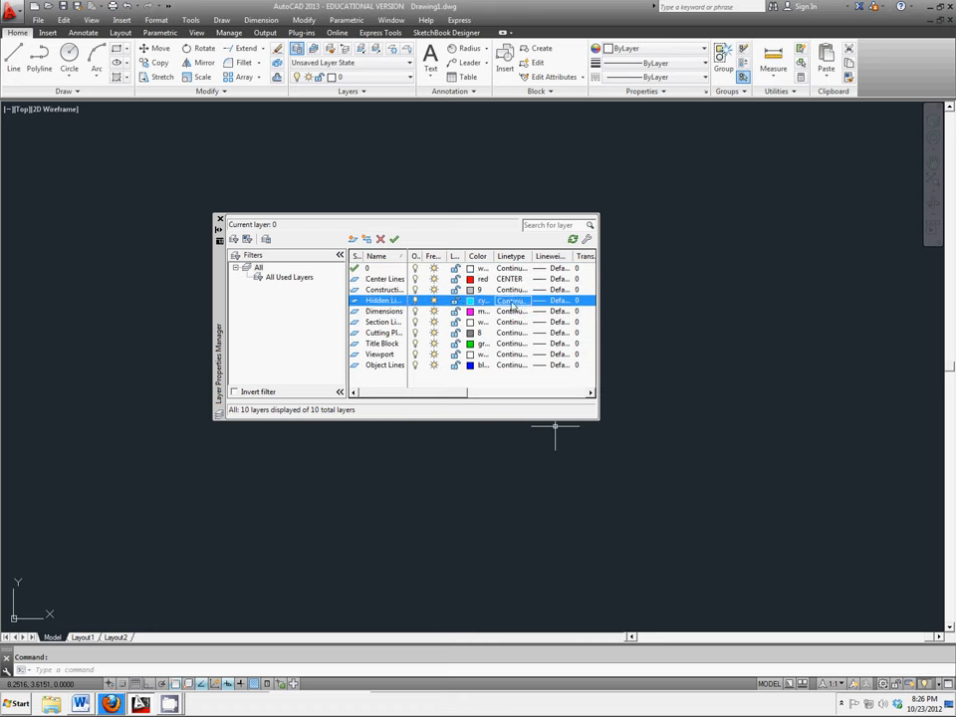
left_click(510, 301)
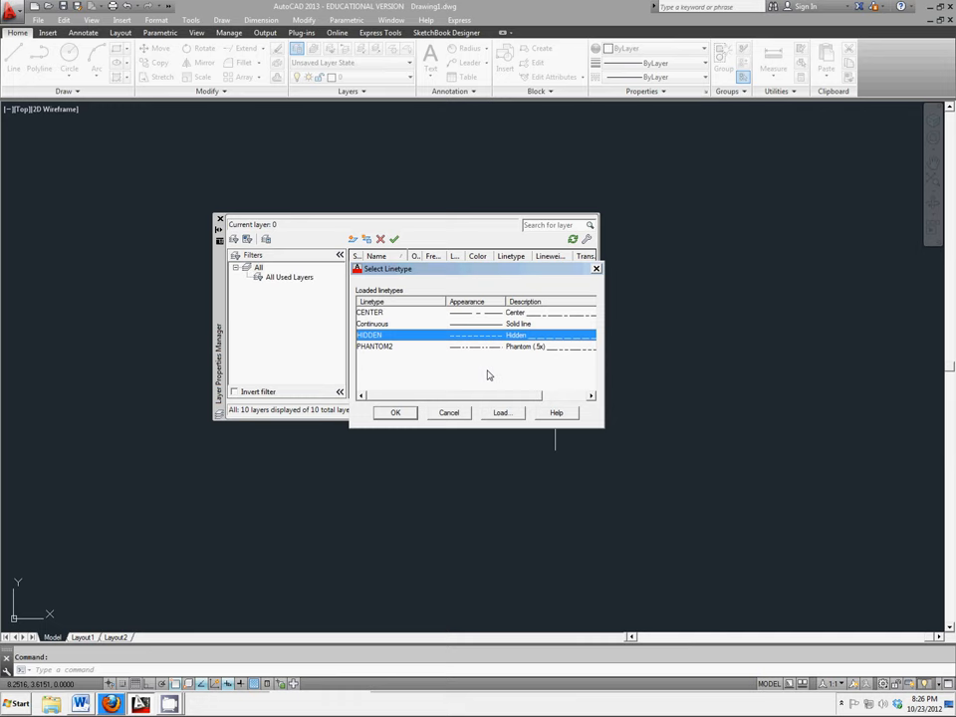
mouse_move(409, 420)
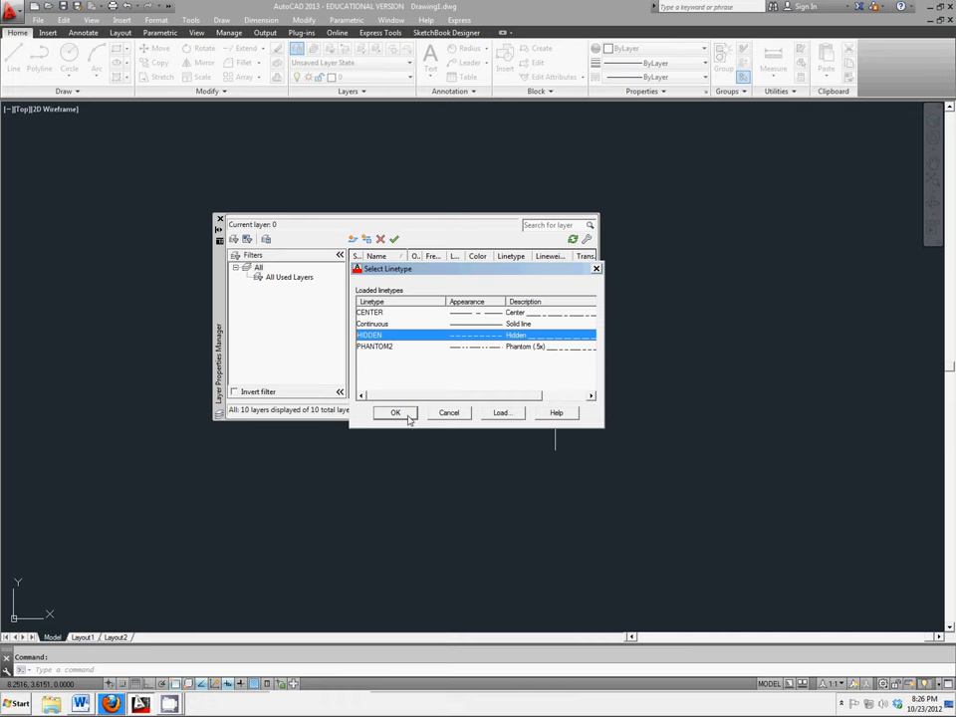
left_click(395, 412)
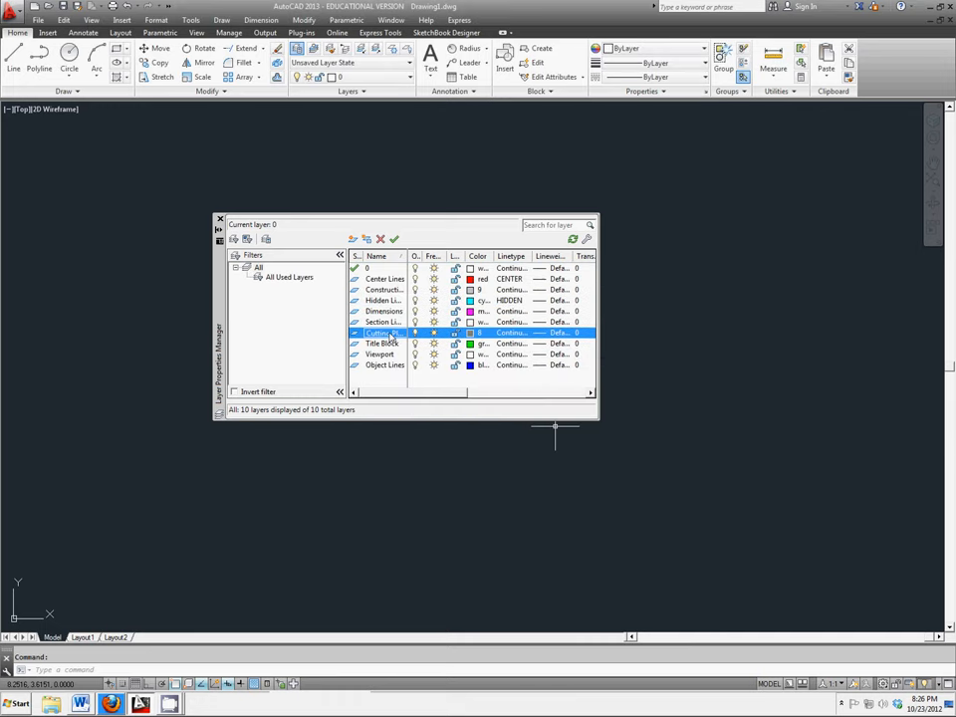
For the Cutting Plane layer, load a PHANTOM linetype variant into the drawing.
left_click(509, 333)
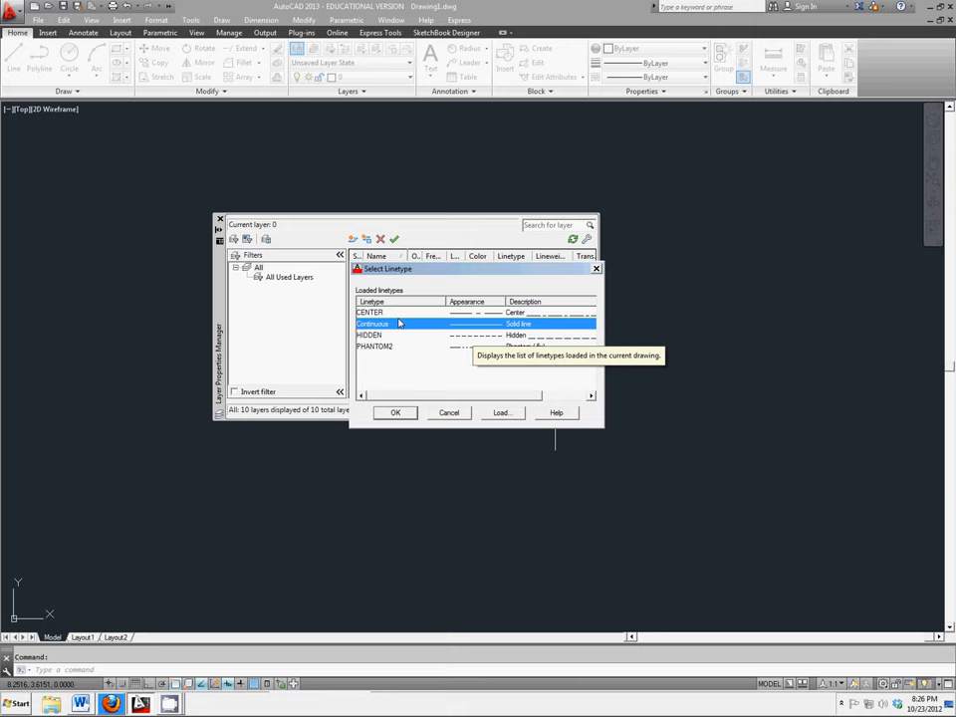
left_click(375, 347)
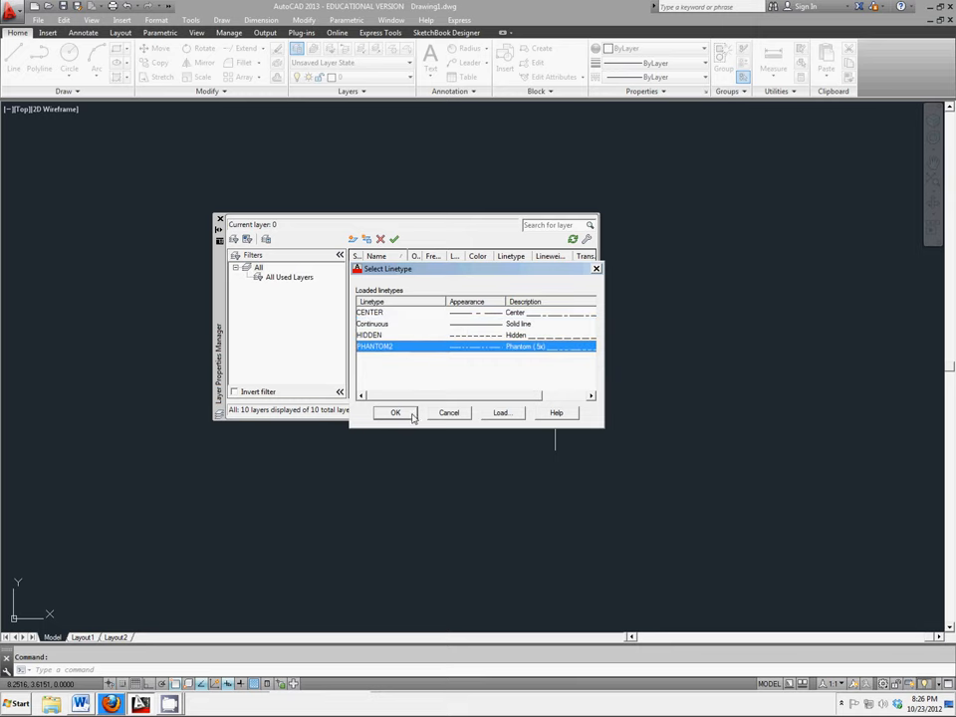
mouse_move(462, 354)
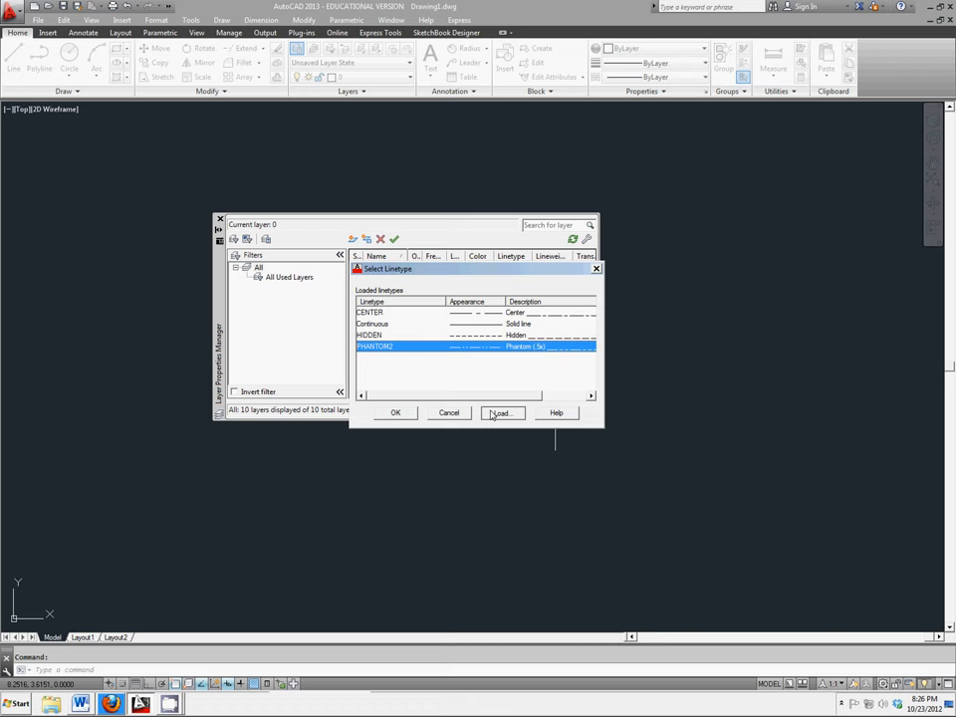
left_click(501, 412)
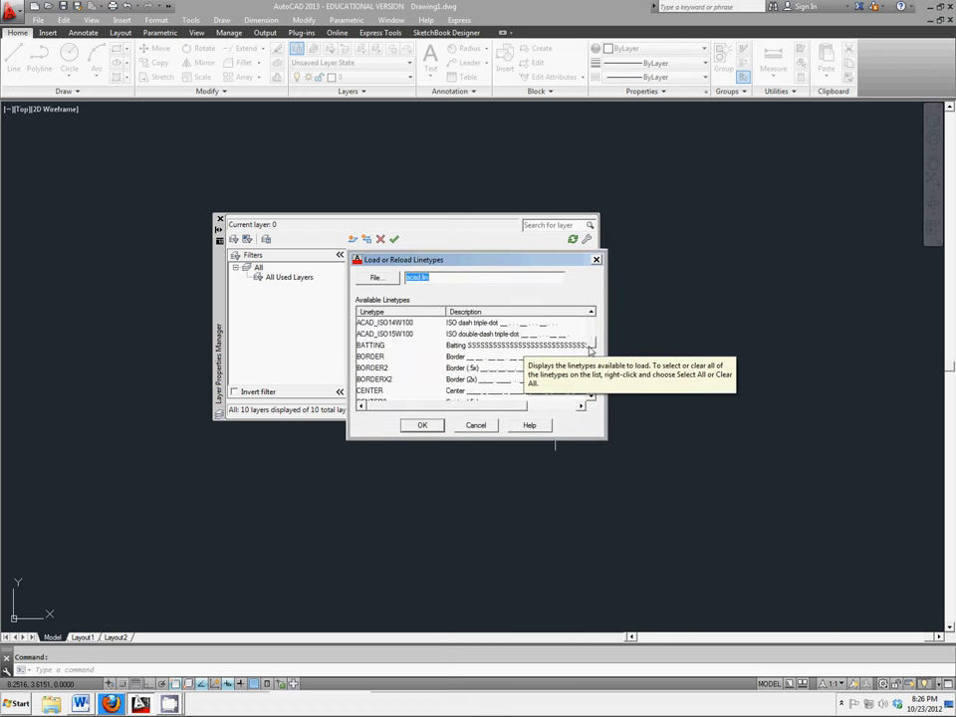
scroll("down", 3)
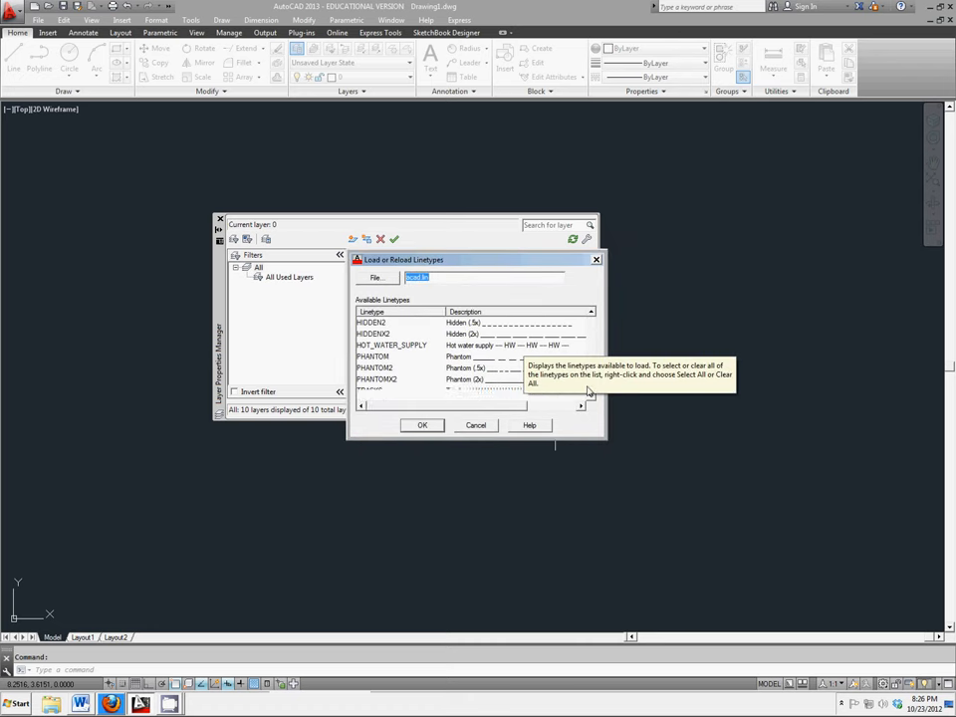
left_click(373, 354)
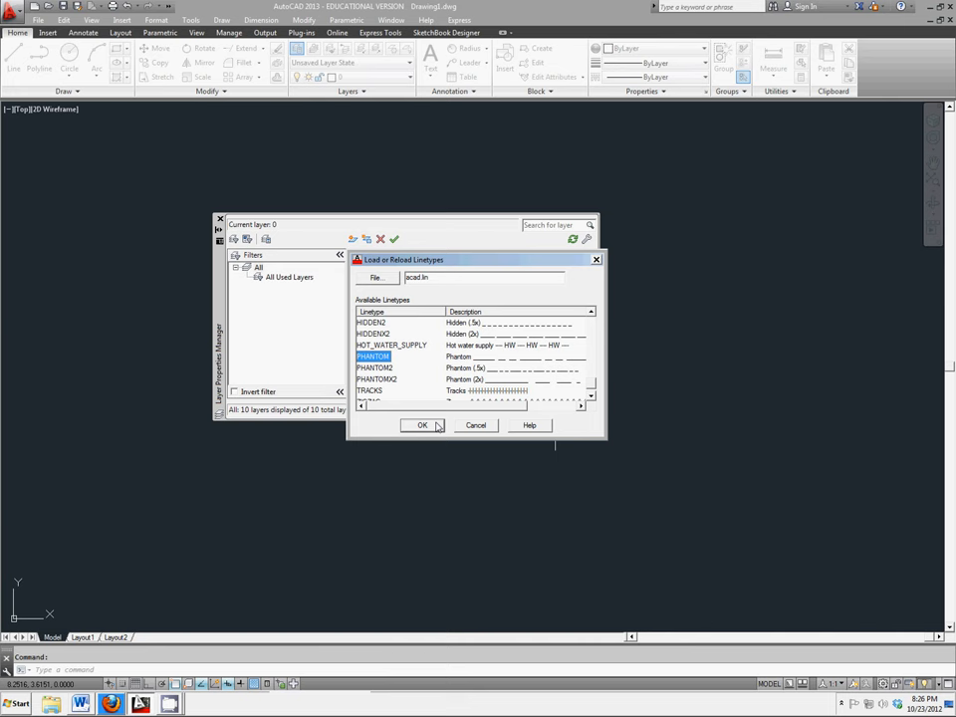
left_click(423, 426)
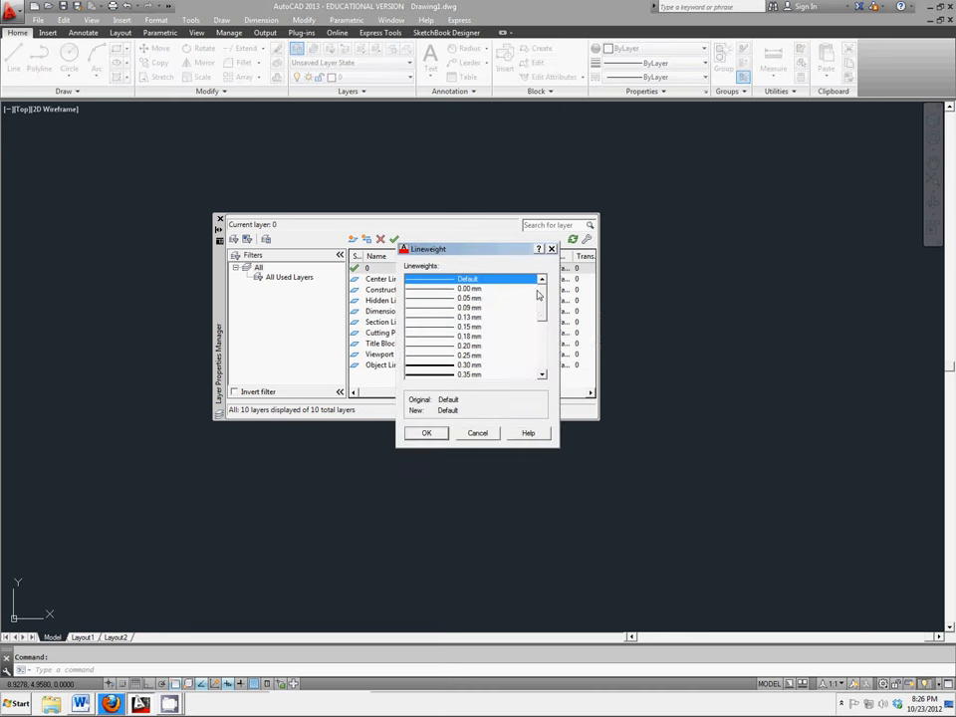
mouse_move(474, 388)
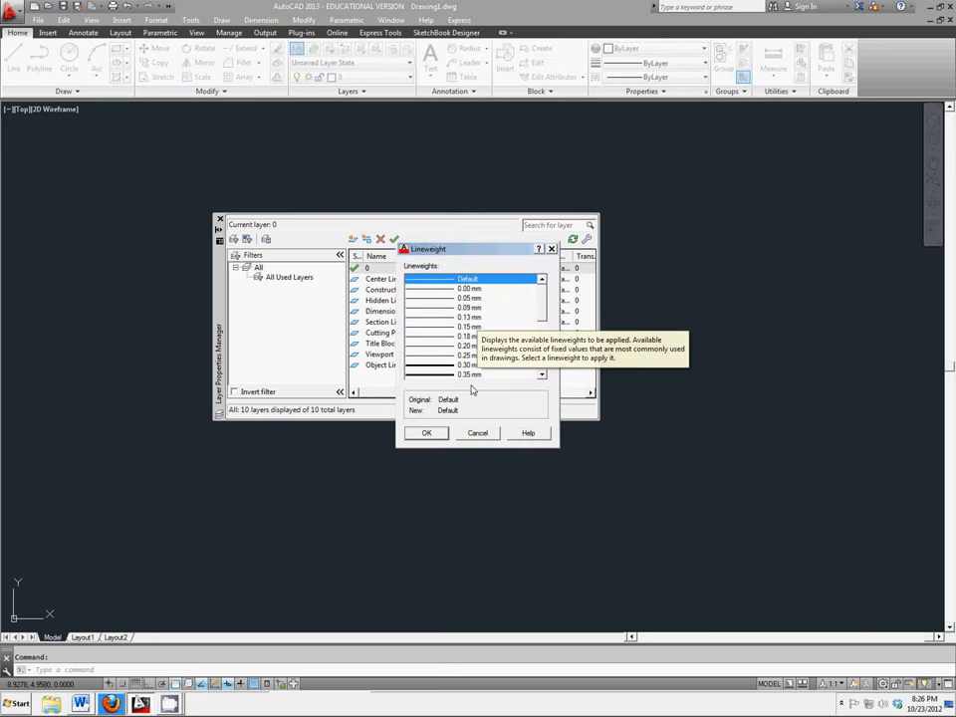
Give the Cutting Plane layer the phantom linetype and Object Lines a heavy lineweight.
left_click(478, 432)
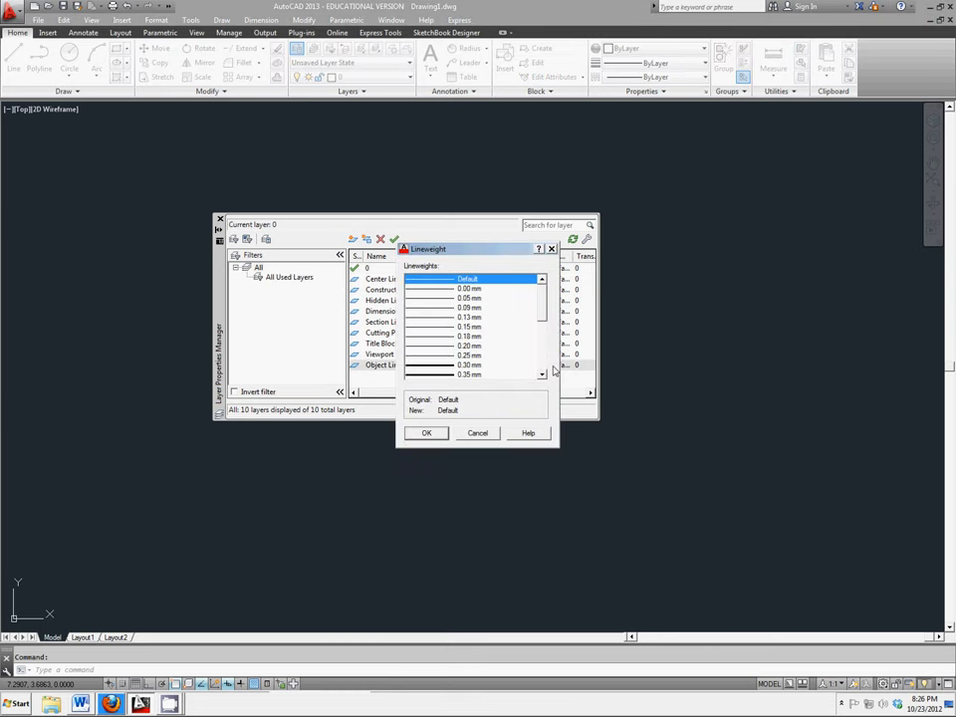
mouse_move(510, 328)
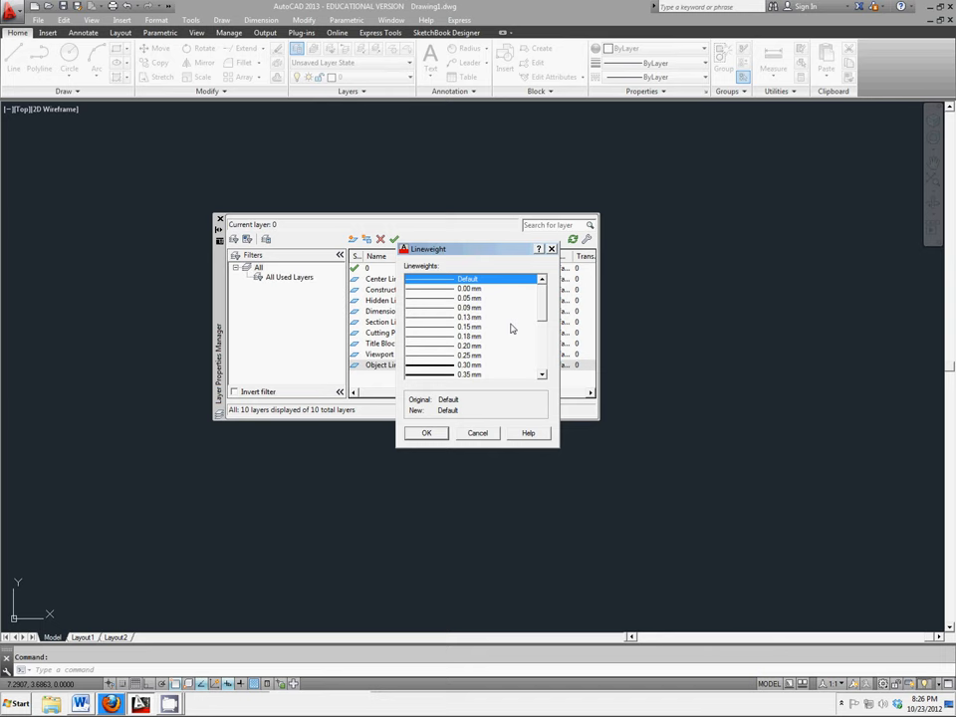
mouse_move(476, 366)
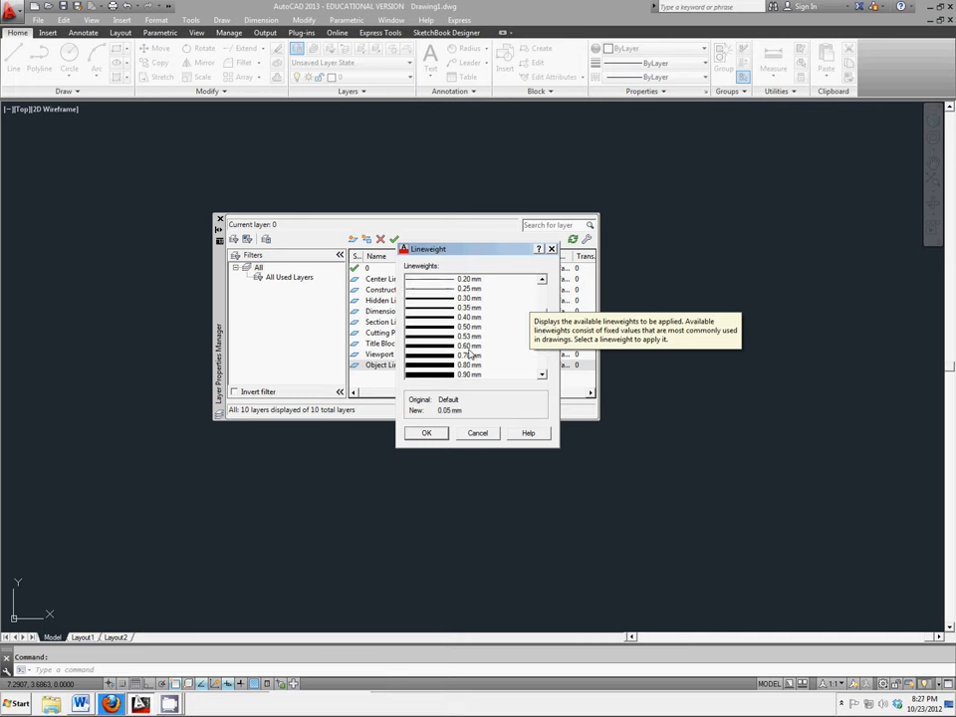
left_click(468, 347)
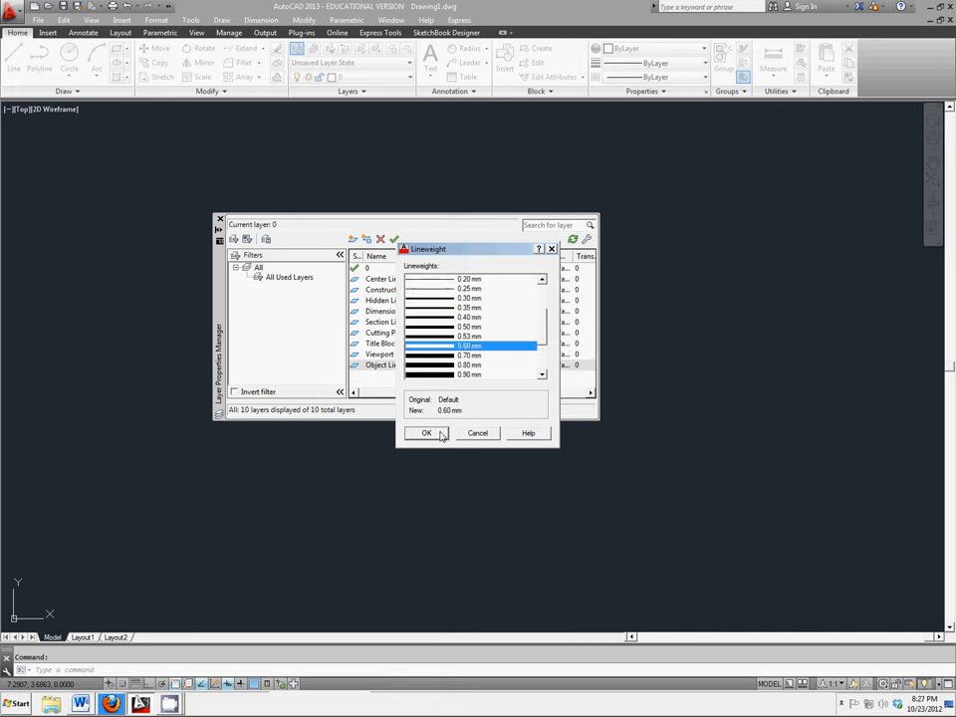
left_click(426, 432)
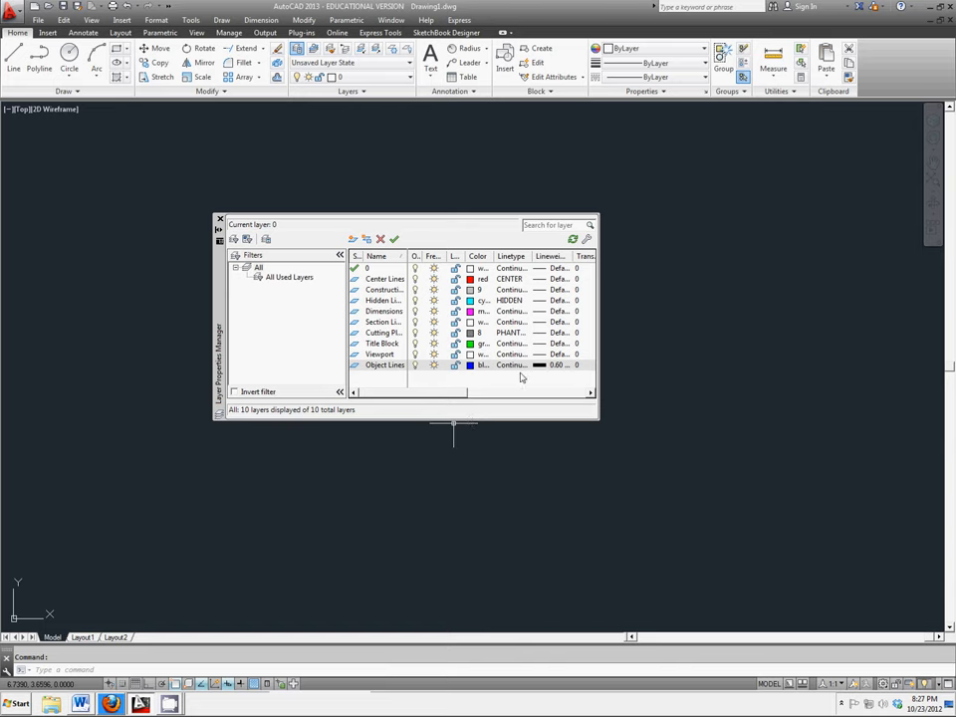
mouse_move(442, 300)
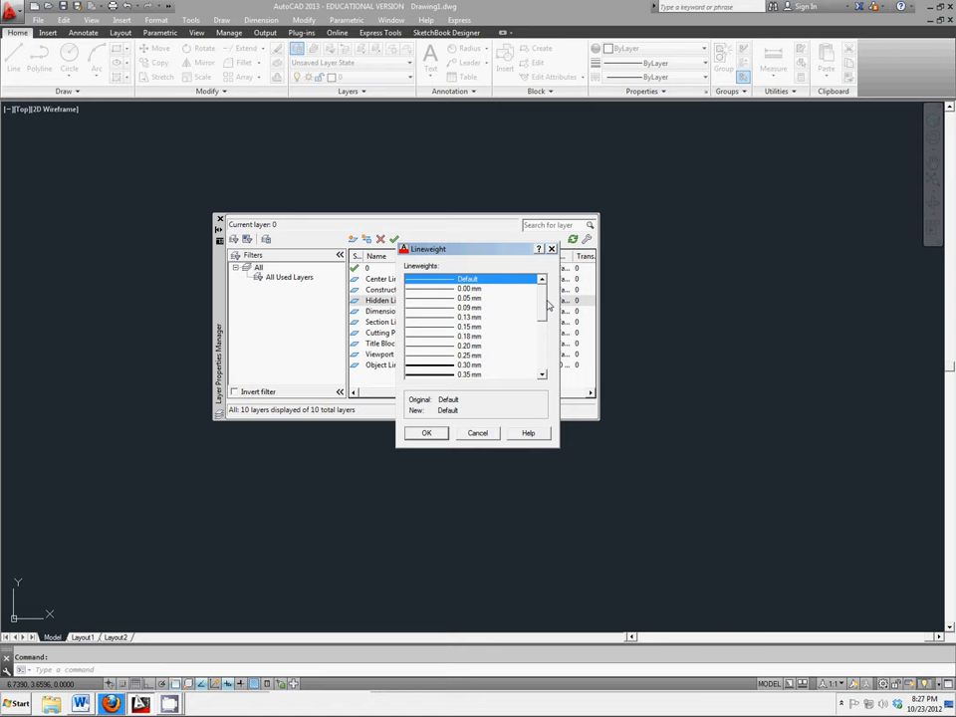
scroll("down", 3)
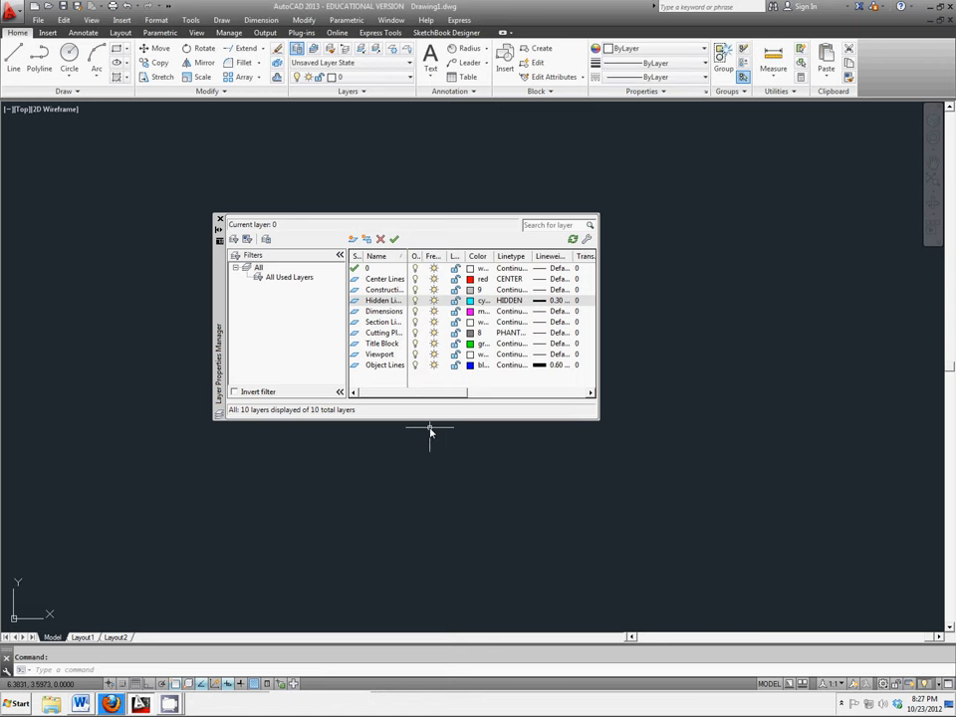
mouse_move(428, 434)
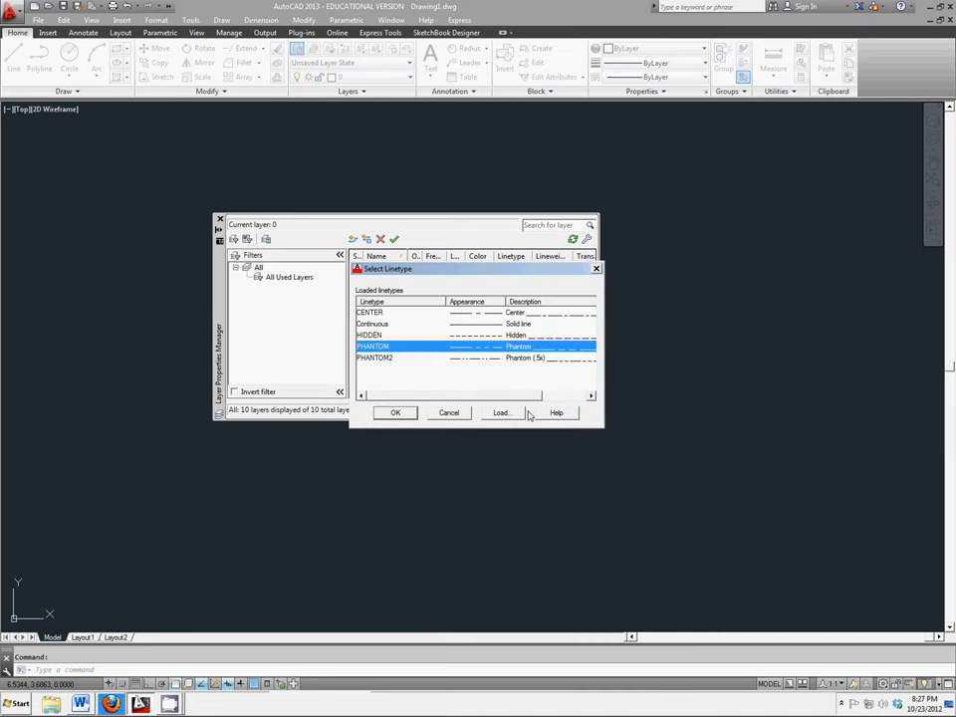
Give the Cutting Plane and Title Block layers heavy lineweights.
left_click(394, 412)
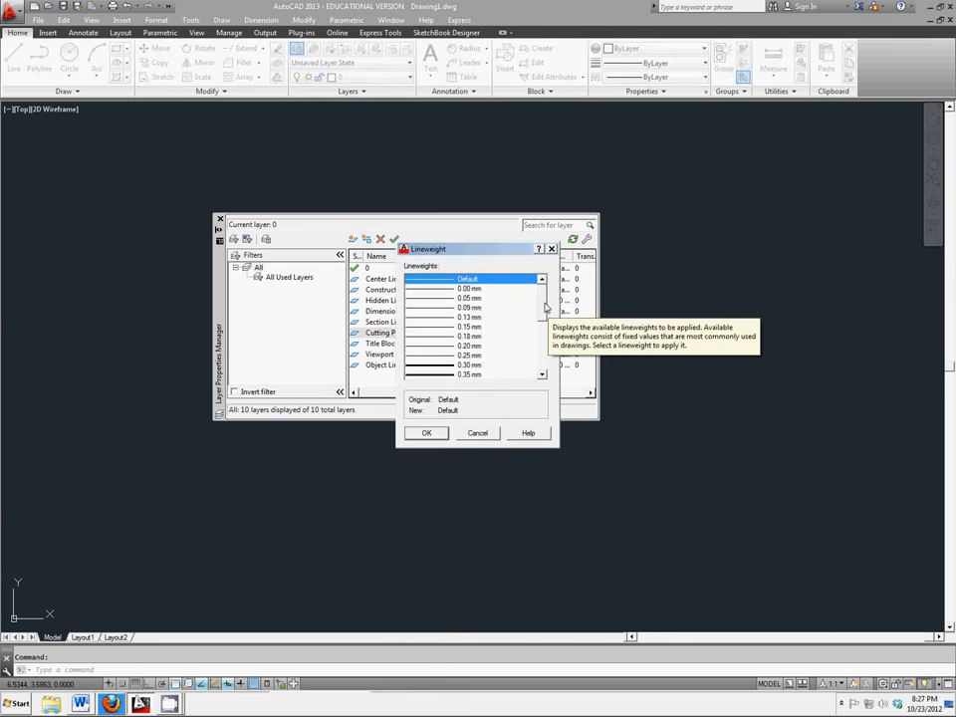
scroll("down", 3)
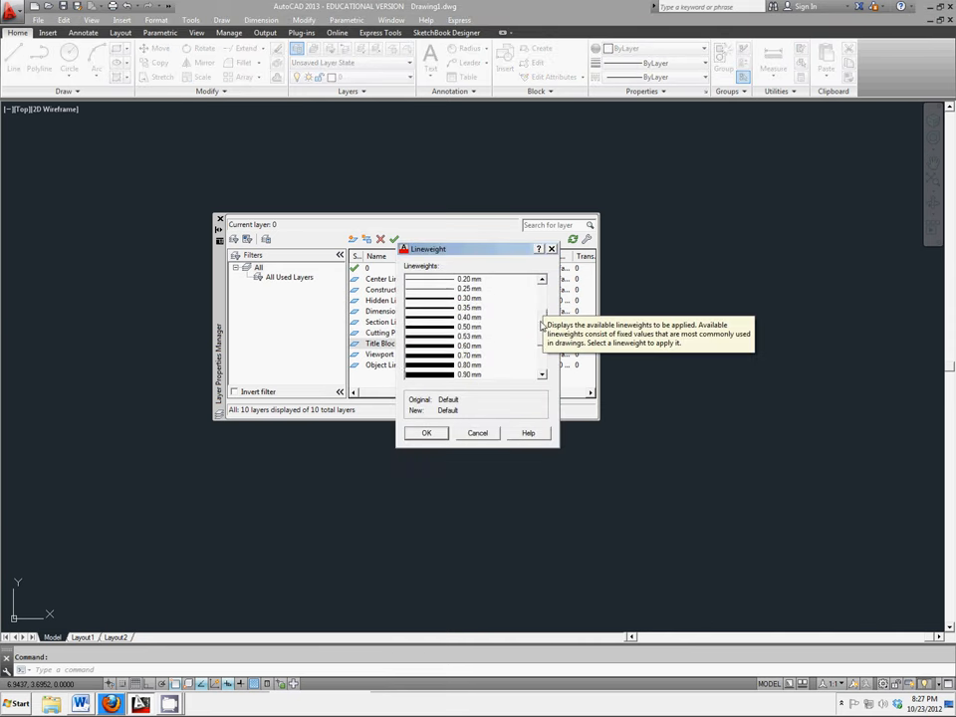
scroll("down", 3)
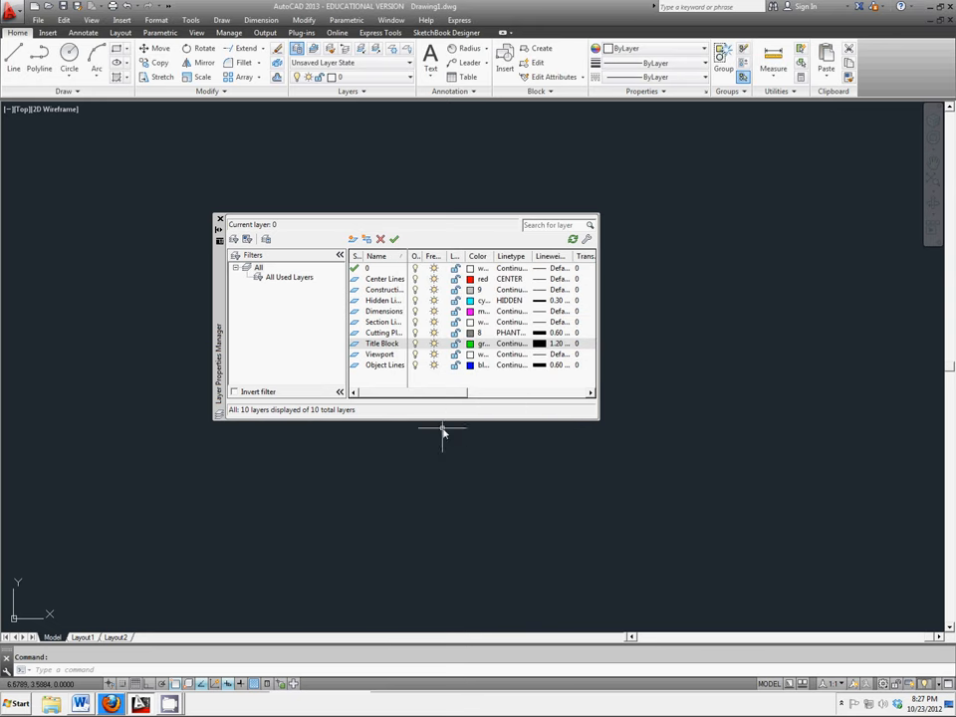
mouse_move(448, 428)
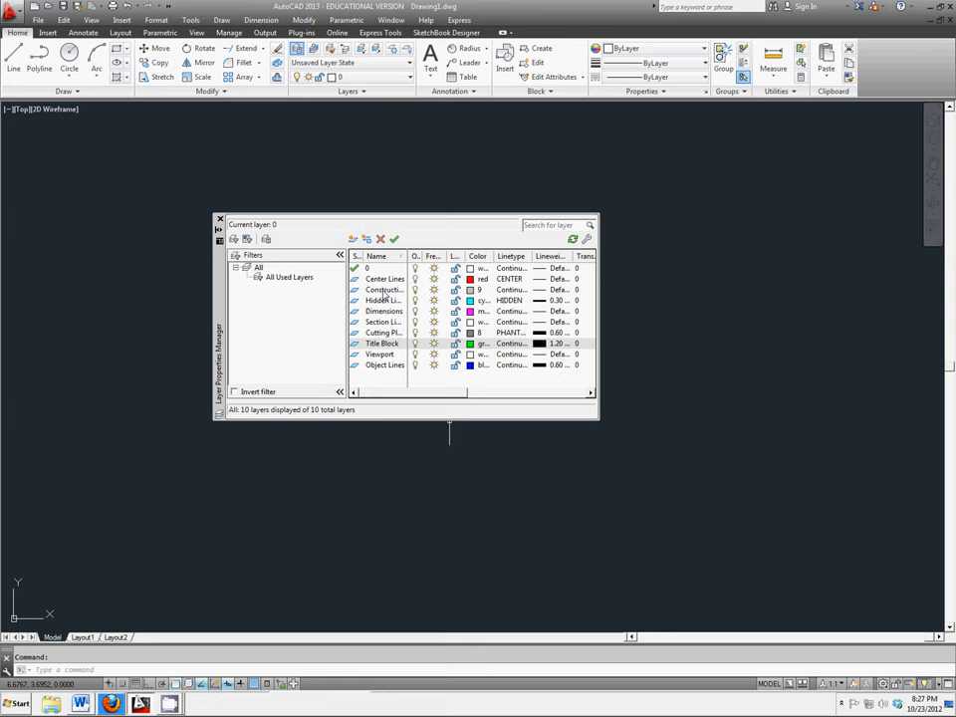
Make the Construction layer current in the Layer Properties Manager.
left_click(382, 291)
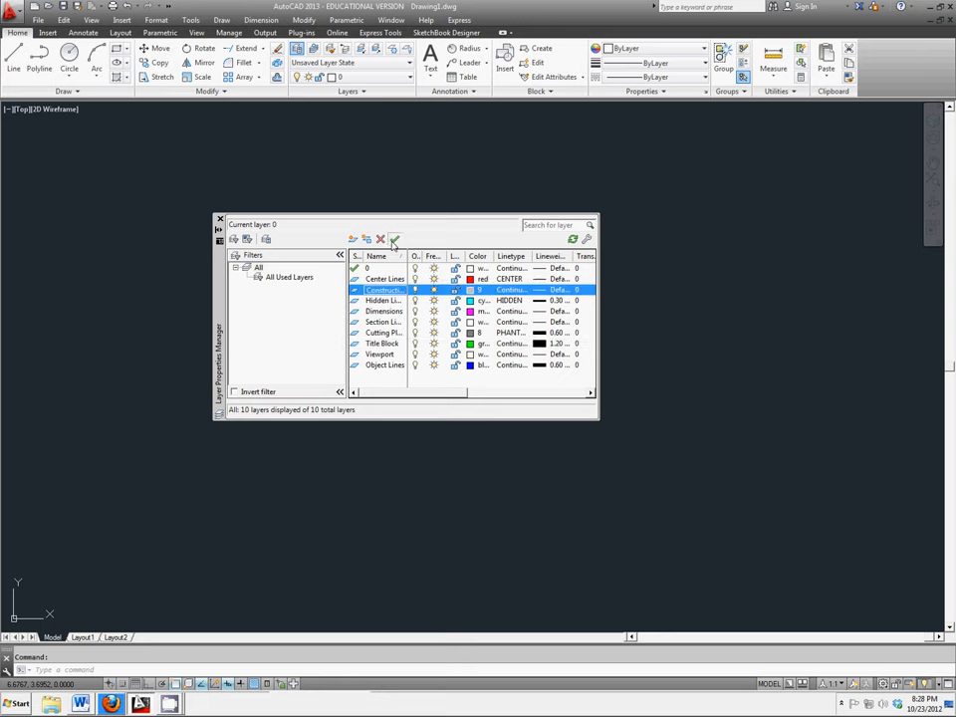
left_click(395, 239)
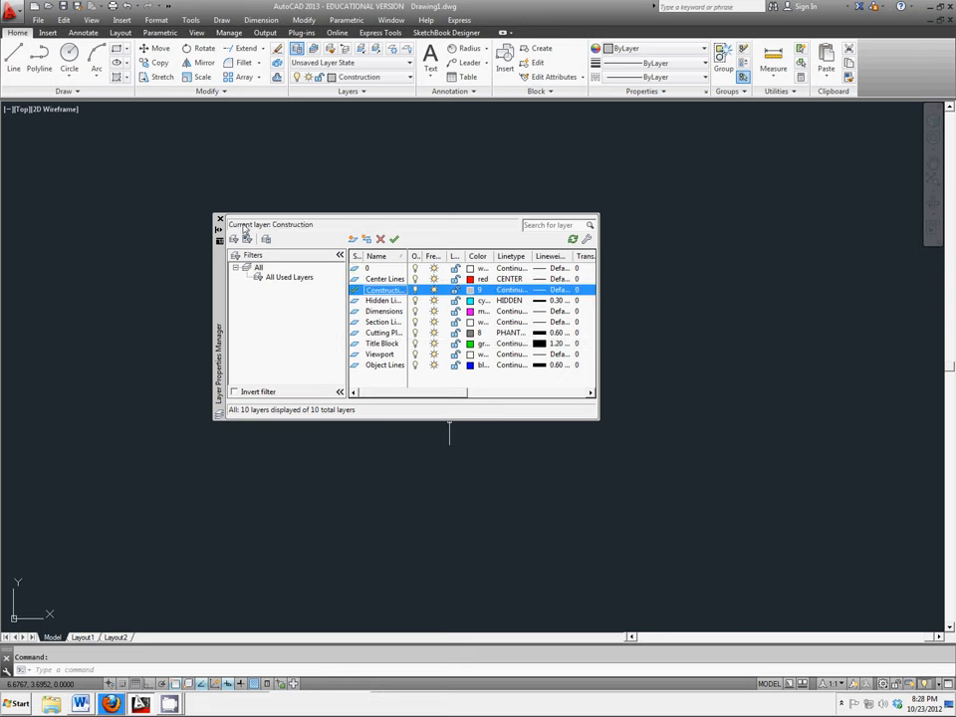